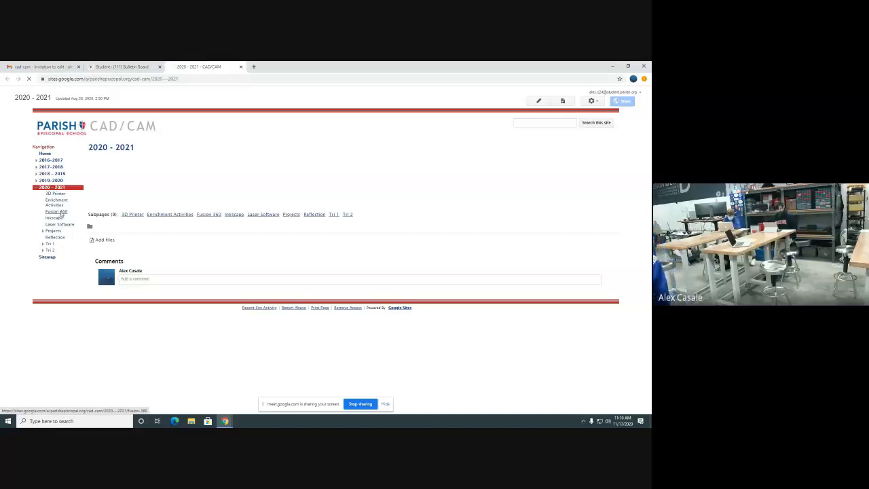
Open the 2020–2021 Fusion 360 subpage from the class site navigation
click(56, 211)
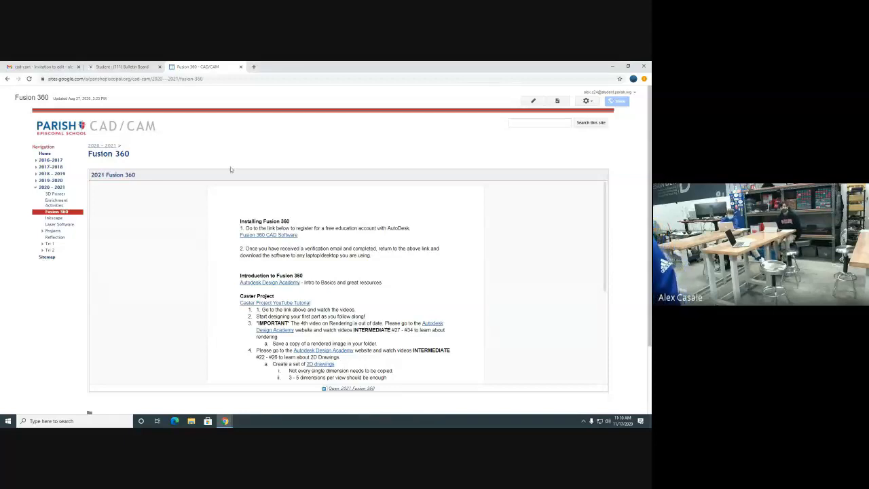
mouse_move(223, 216)
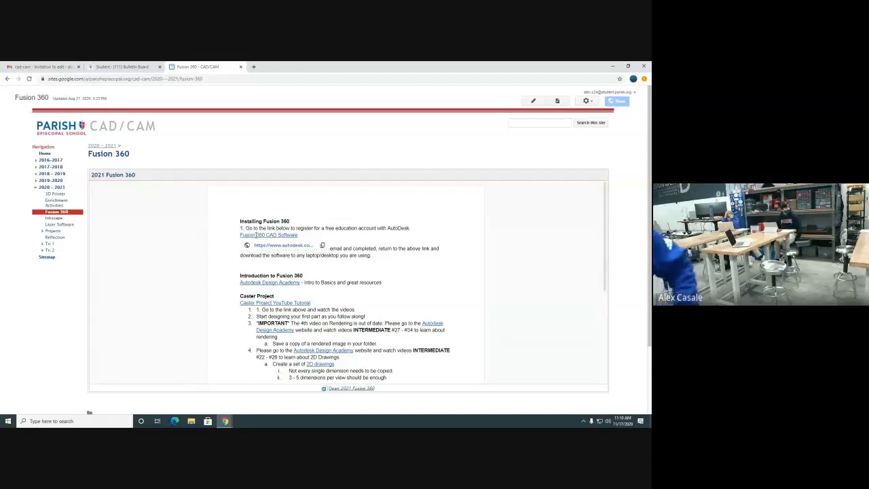
Follow the Fusion 360 CAD Software link to the Autodesk account sign-in page
click(266, 235)
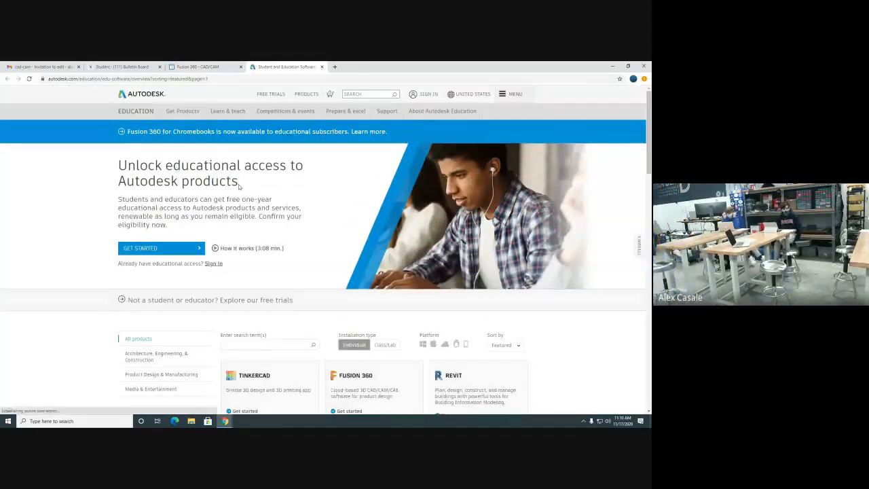
mouse_move(251, 185)
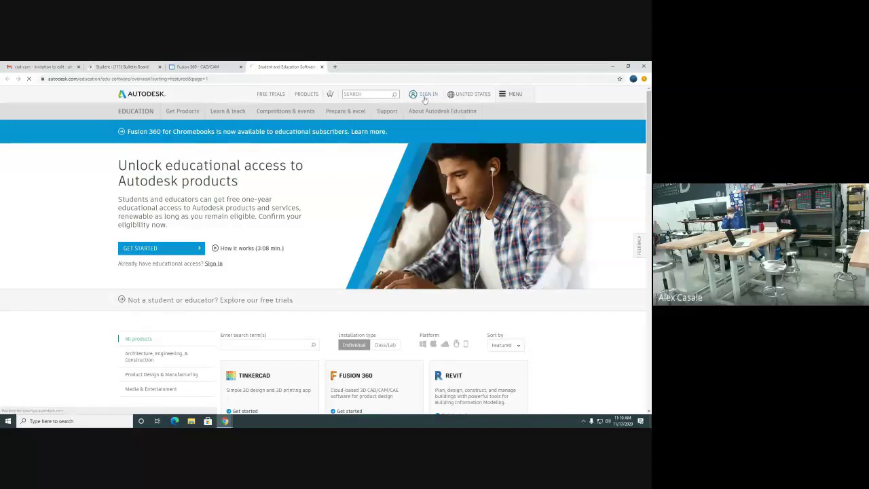
click(427, 94)
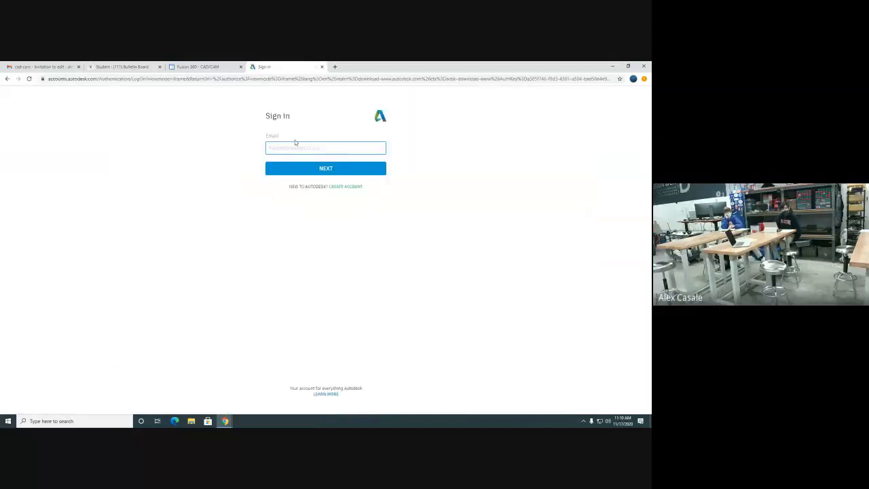
click(326, 148)
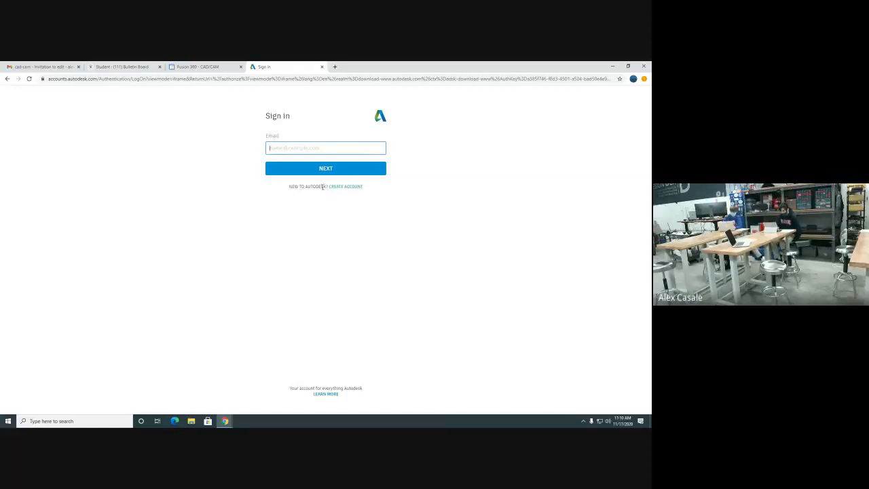
mouse_move(343, 188)
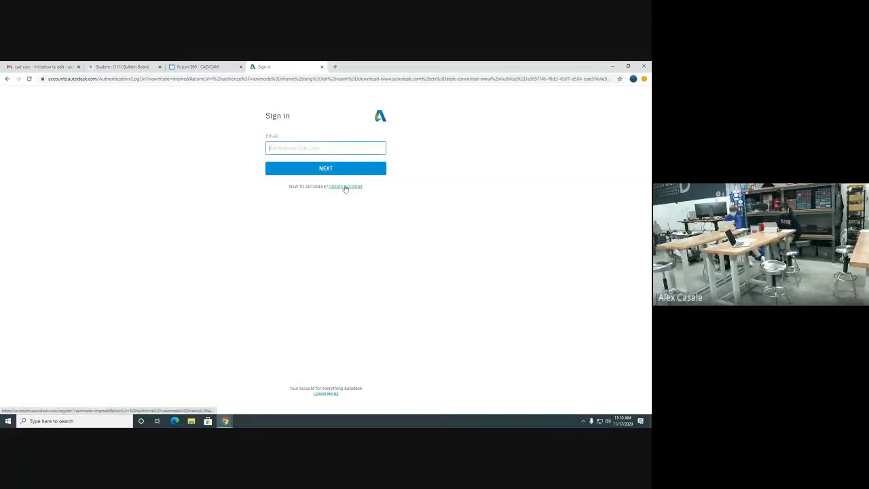
click(345, 186)
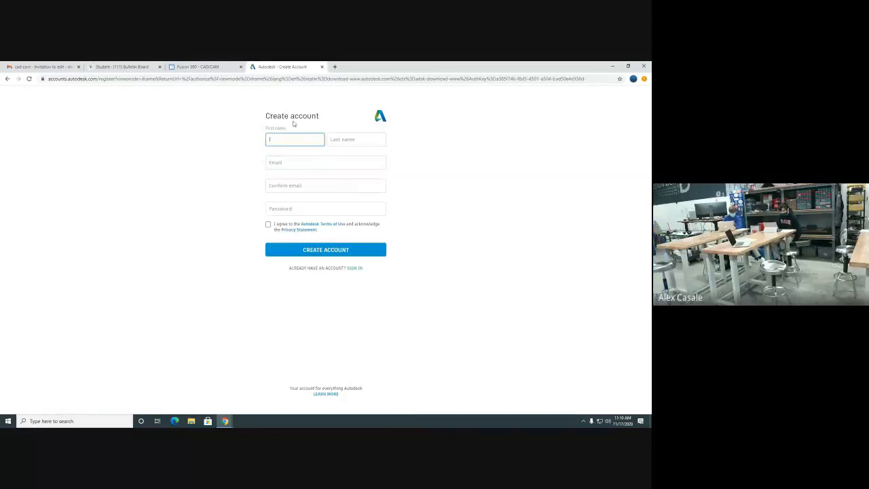
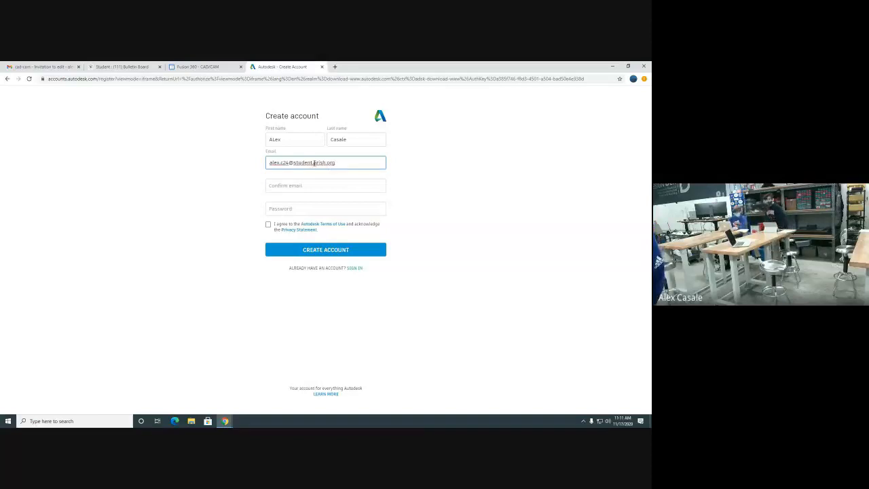
Confirm the email, enter a password, accept the terms and submit the account
click(325, 186)
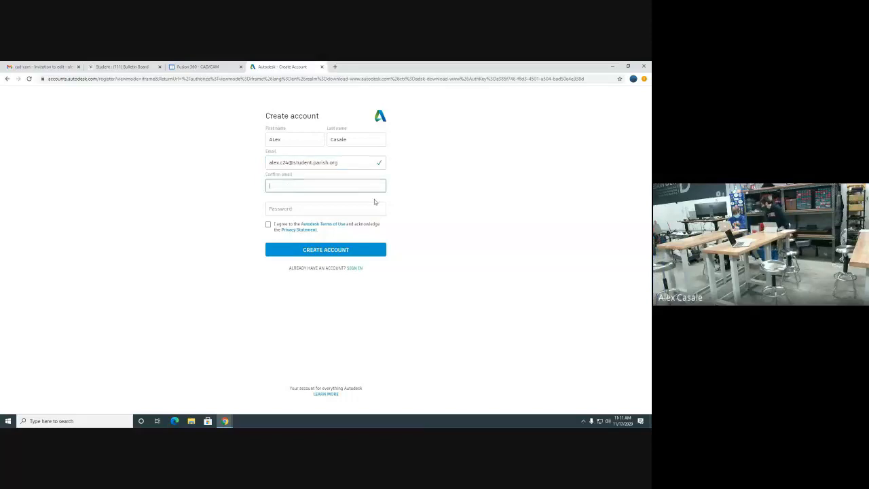
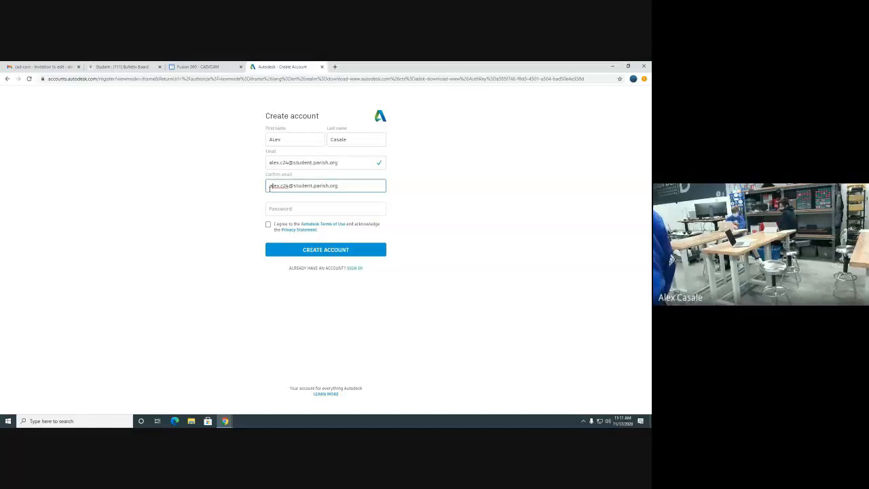
click(325, 208)
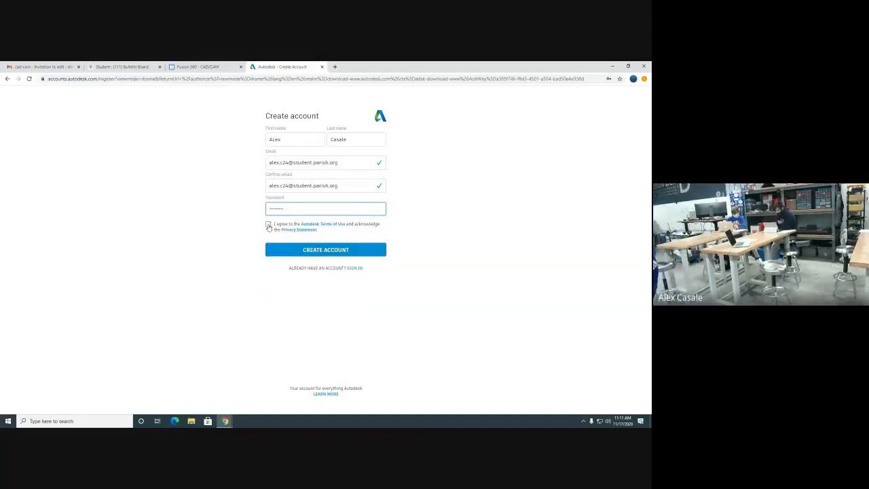
click(268, 225)
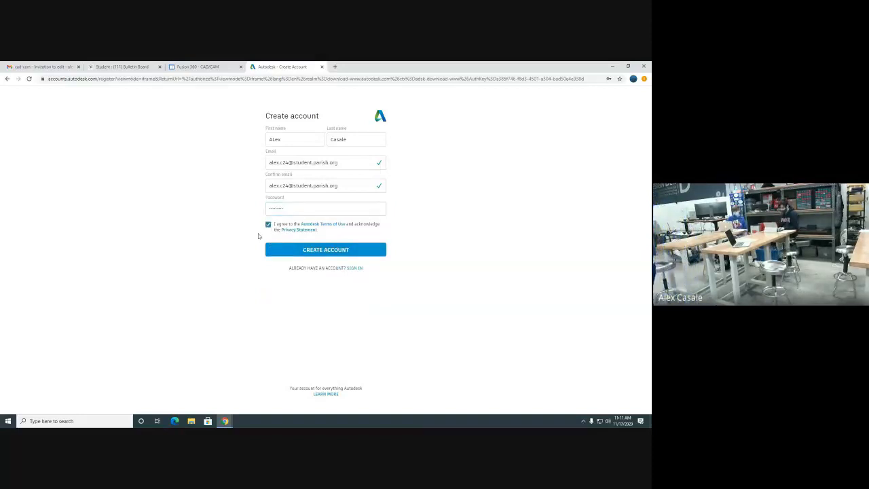
click(325, 249)
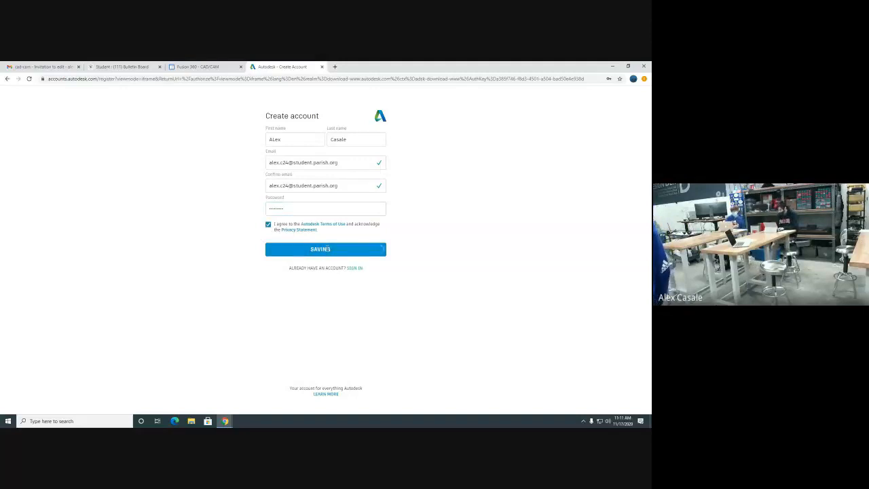
Dismiss the password prompt, opt out of marketing emails and finish account creation
click(325, 248)
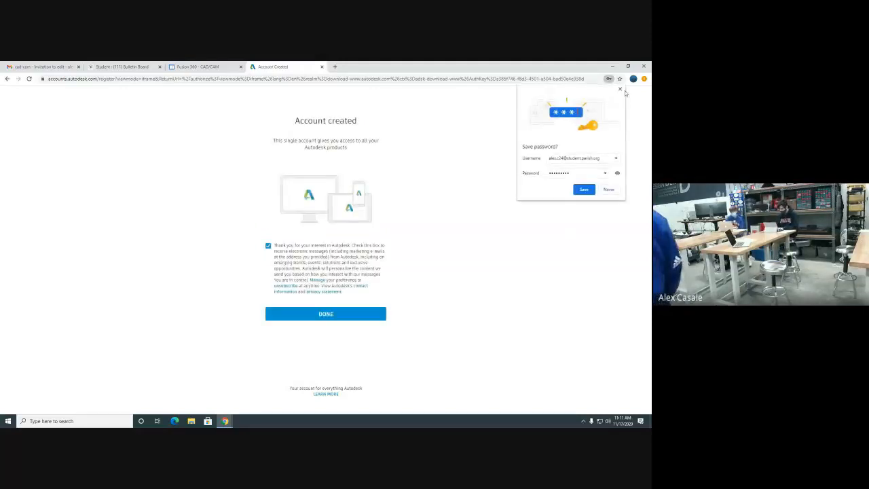
click(620, 89)
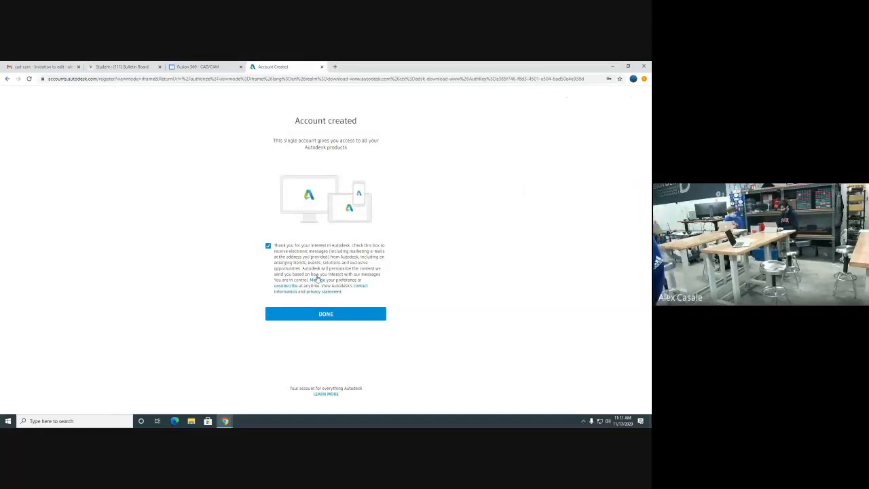
mouse_move(316, 262)
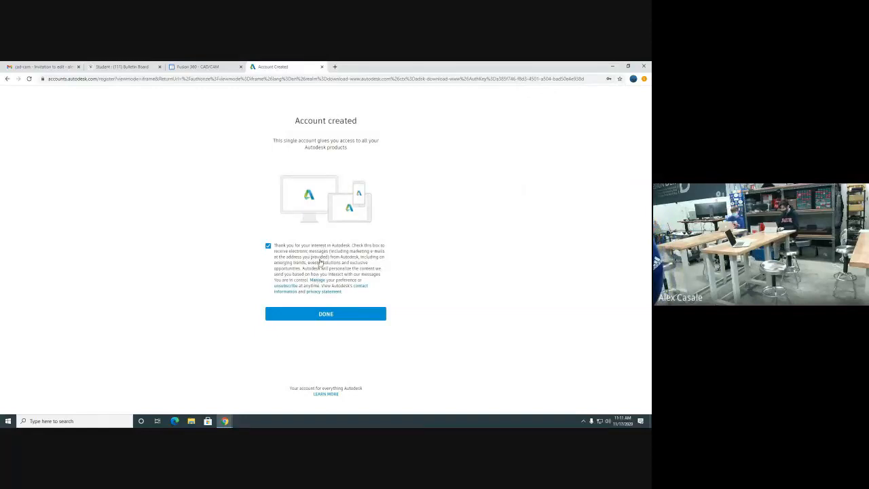
click(267, 246)
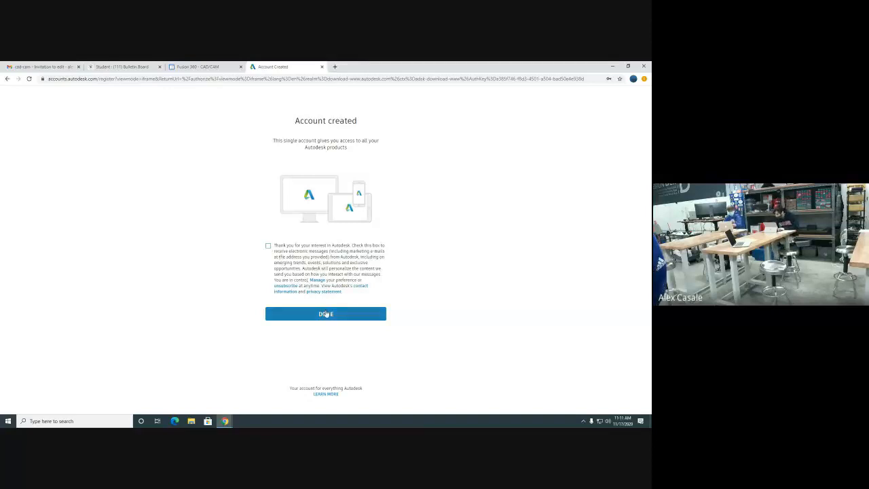
click(325, 314)
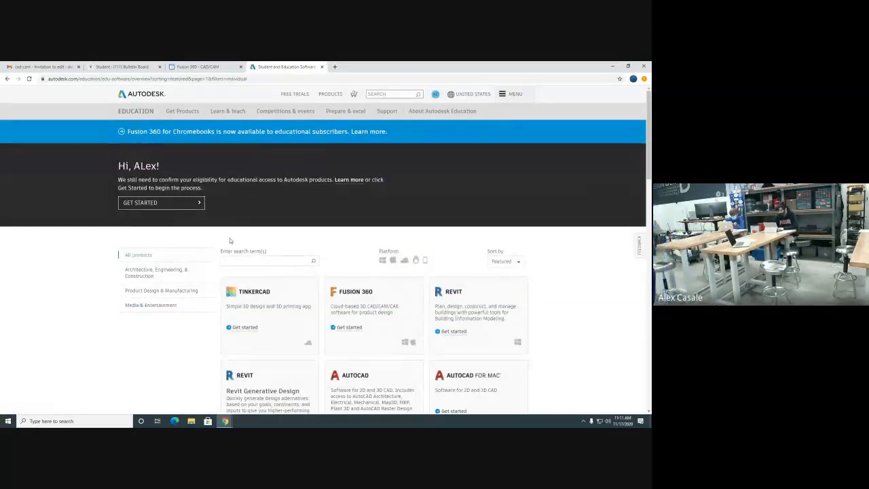
mouse_move(200, 203)
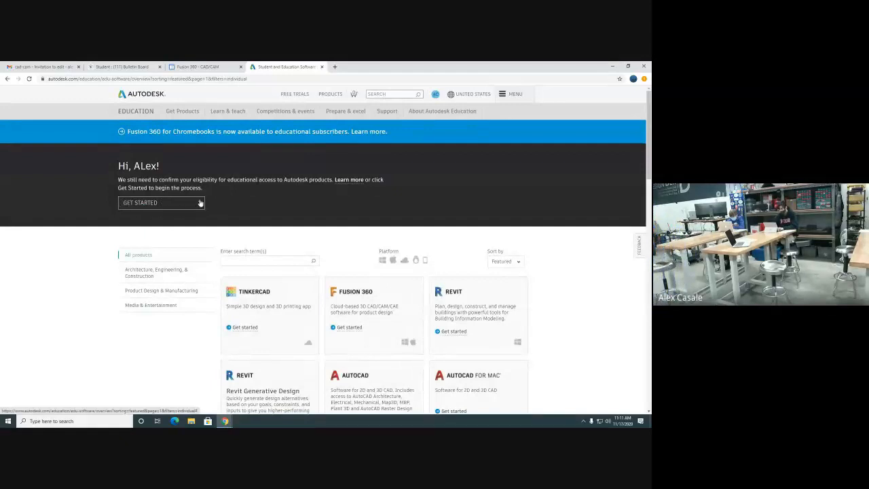
mouse_move(275, 218)
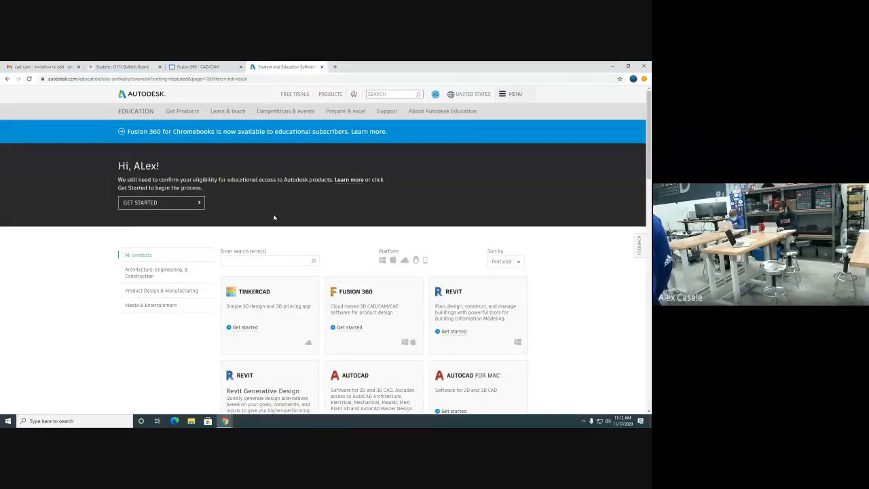
mouse_move(113, 188)
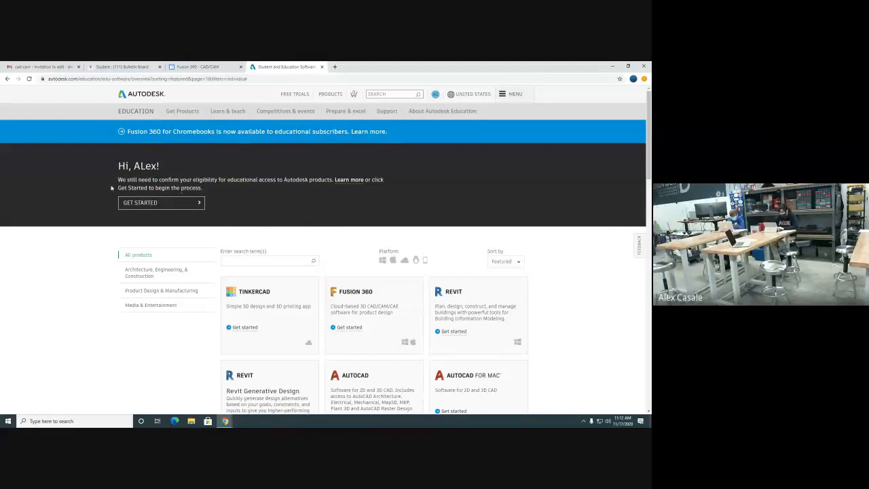
drag(118, 179, 203, 188)
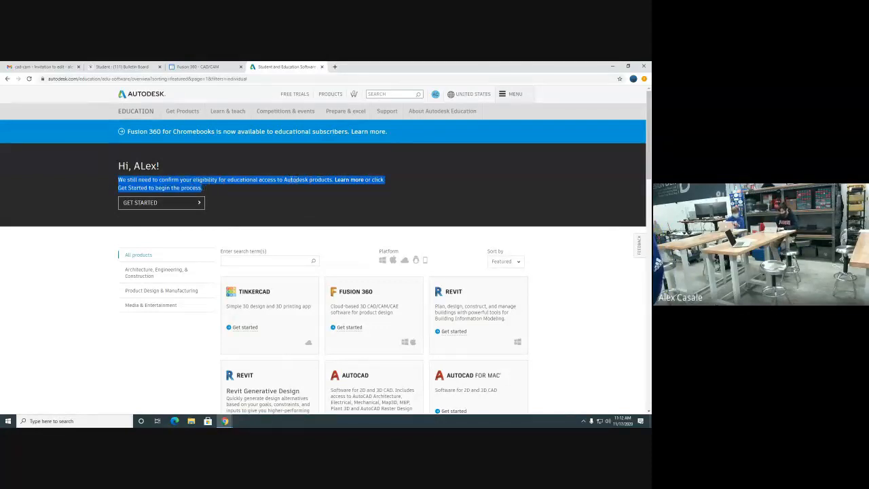
mouse_move(181, 203)
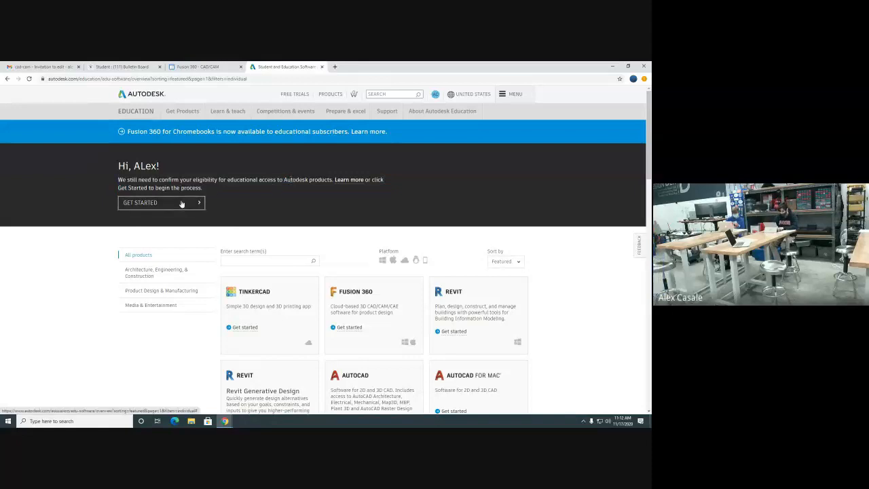
click(140, 203)
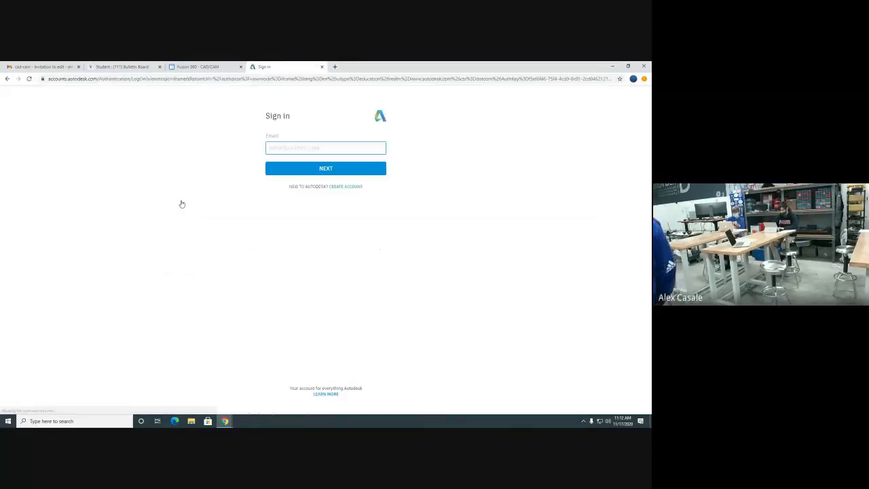
click(325, 148)
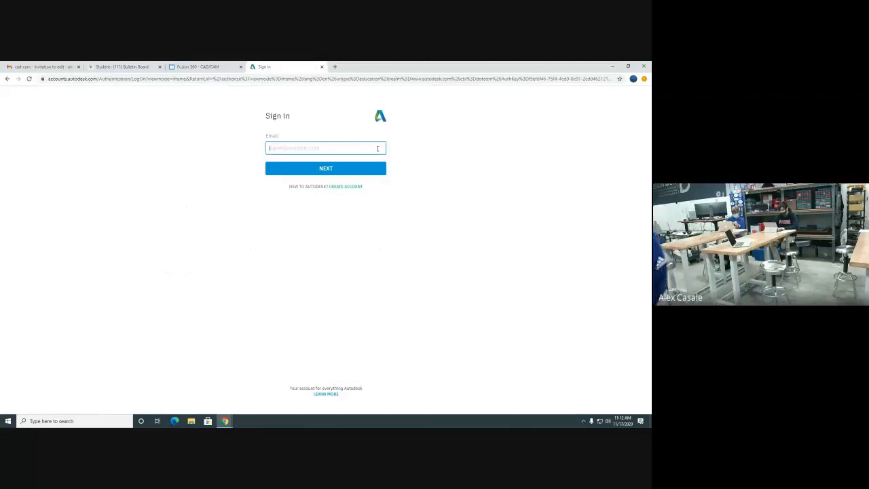
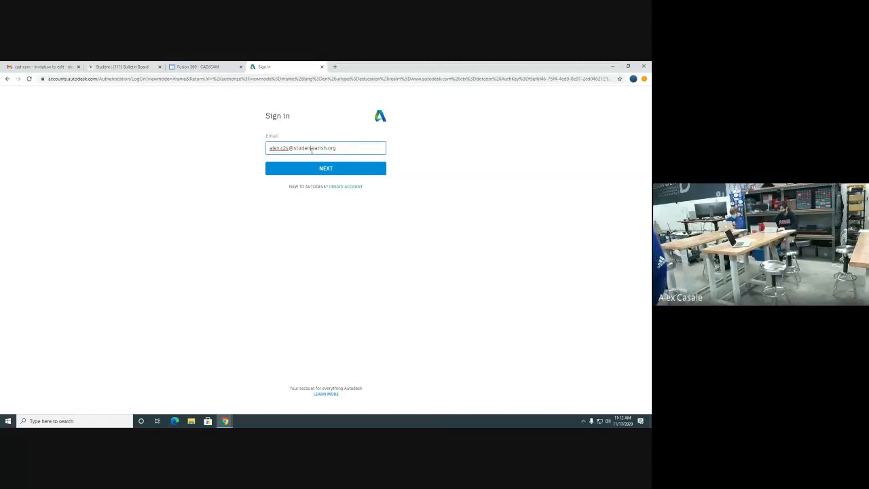
click(325, 168)
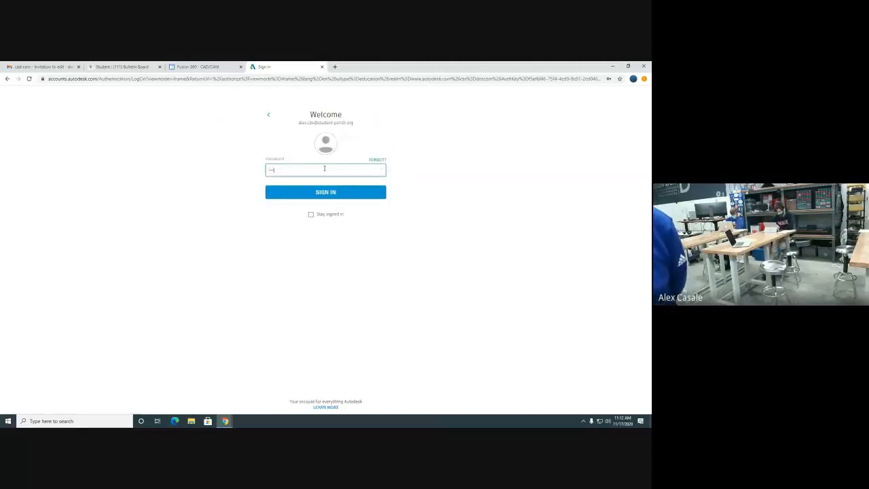
click(325, 192)
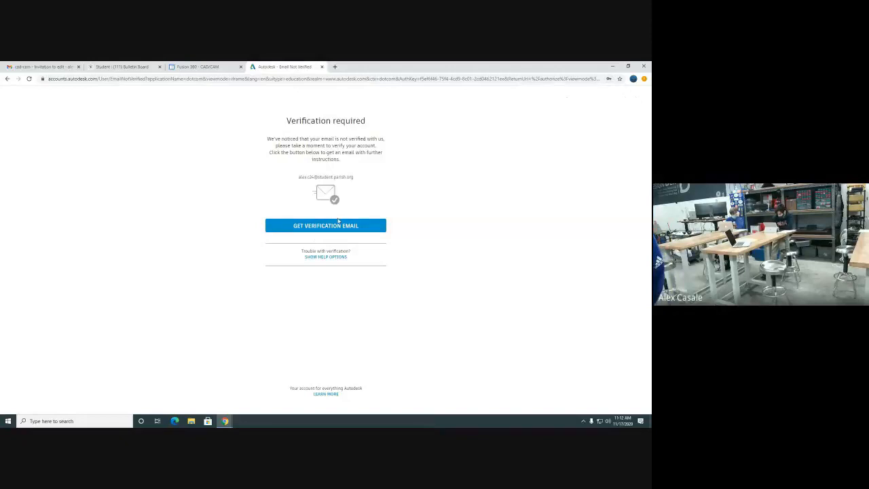
Request the verification email, verify it from the inbox, and return to Autodesk
click(326, 225)
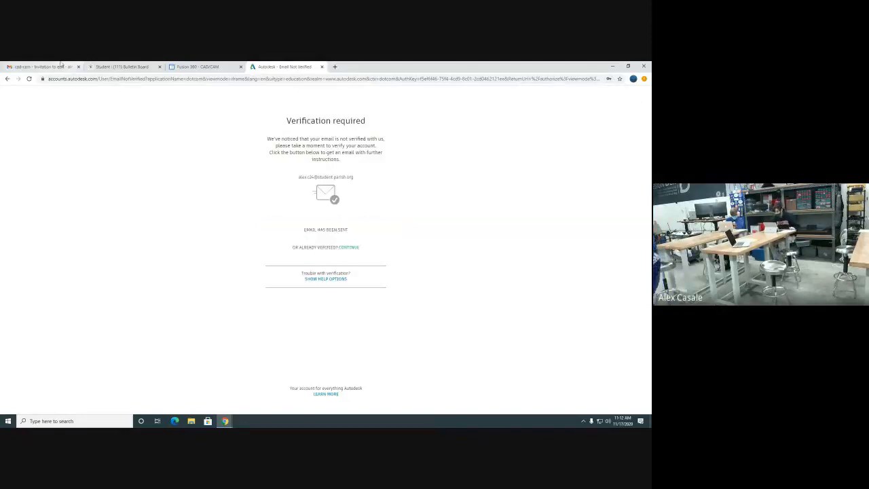
click(41, 67)
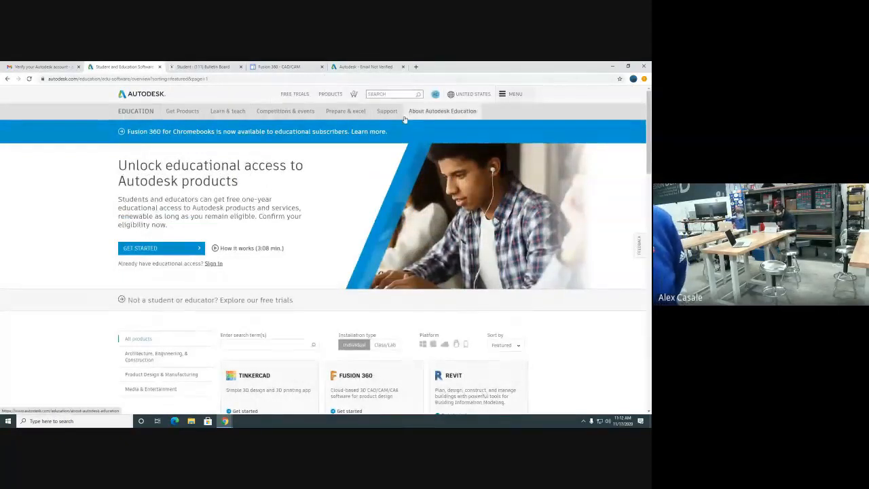
mouse_move(201, 148)
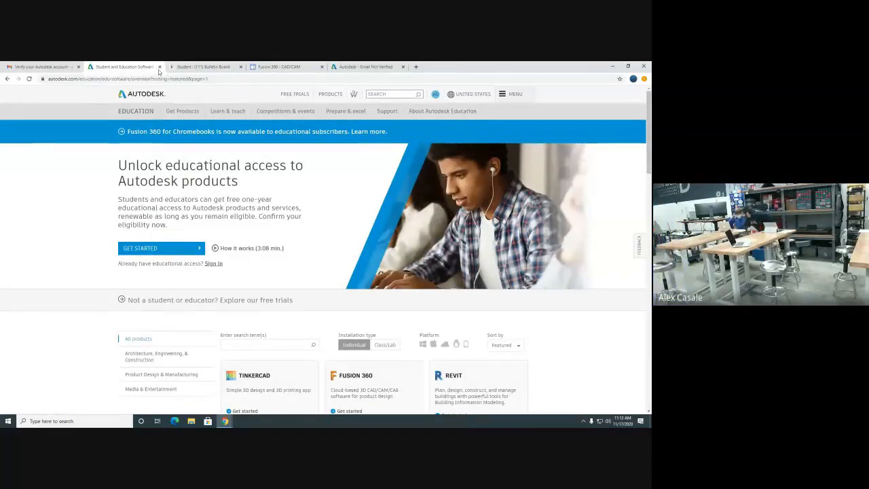
click(40, 66)
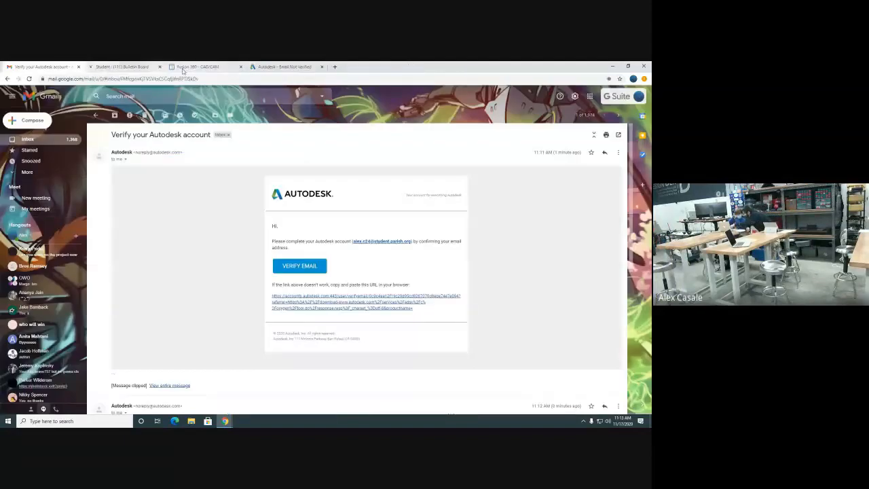
click(293, 66)
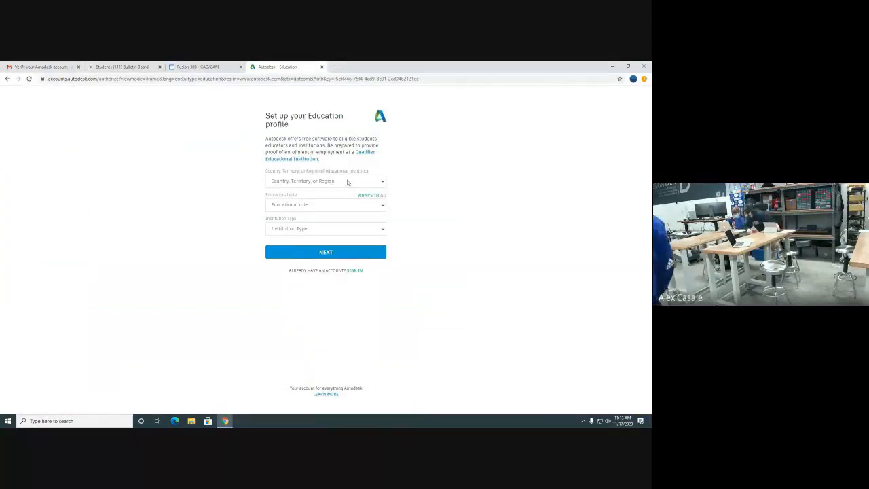
mouse_move(436, 164)
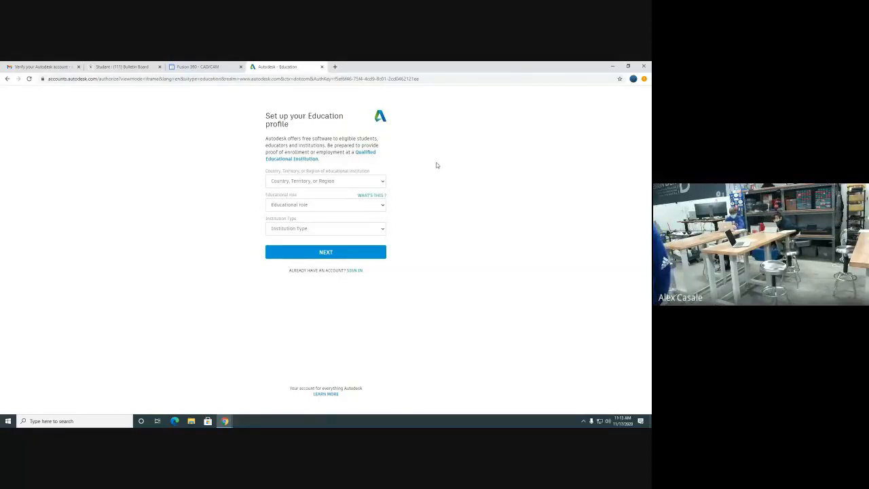
Set the profile country to United States and educational role to Student
click(325, 181)
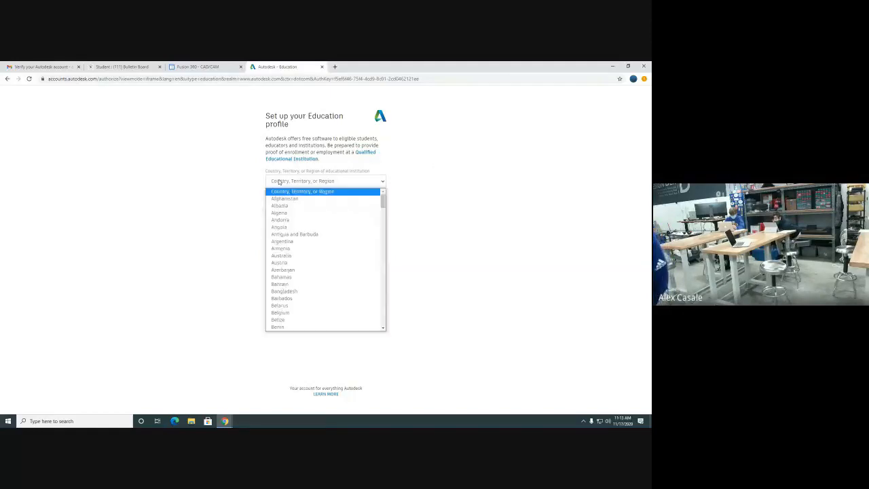
mouse_move(286, 199)
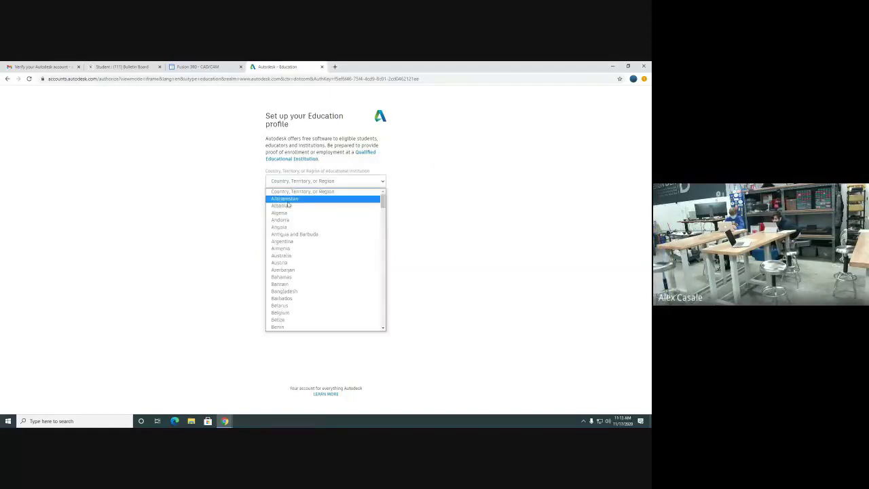
scroll(down, 3)
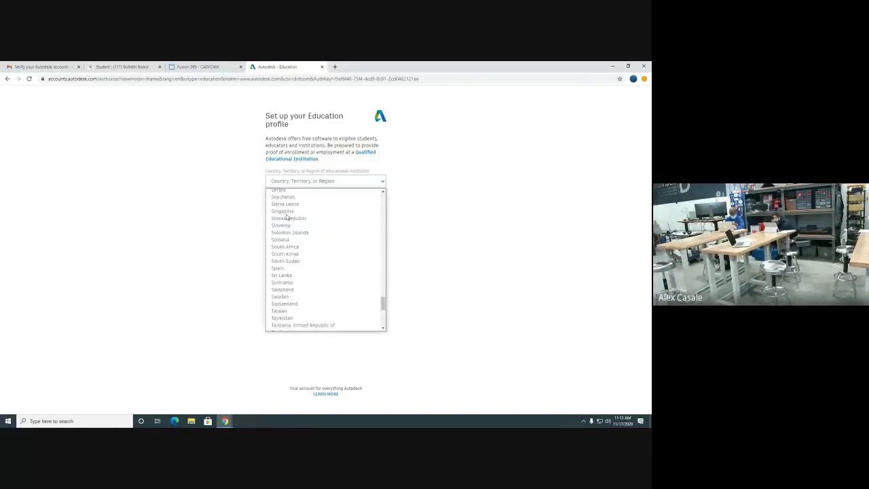
click(286, 180)
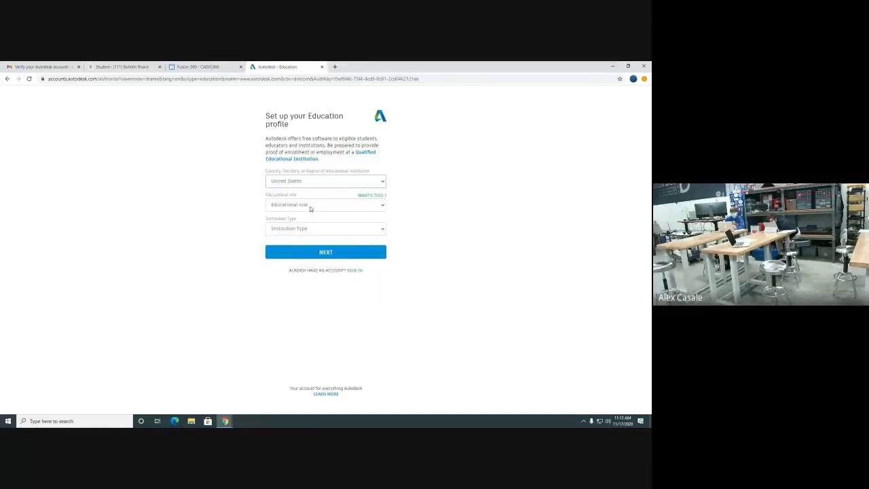
click(325, 204)
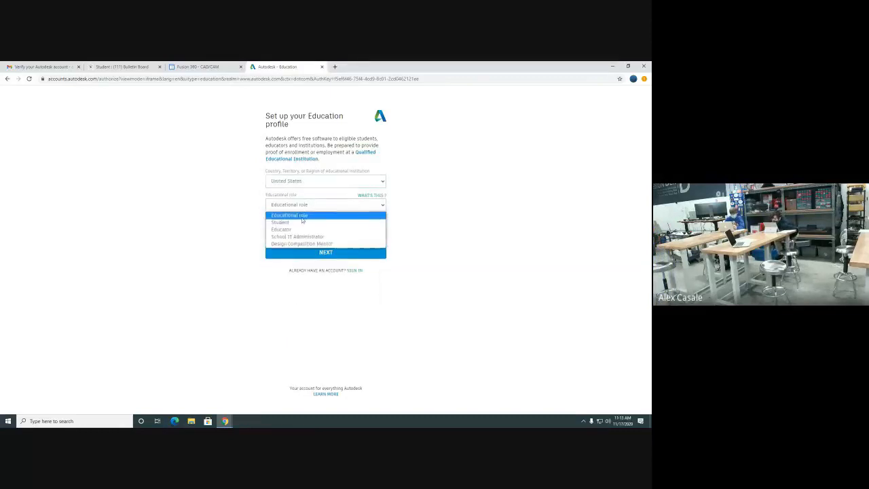
click(285, 222)
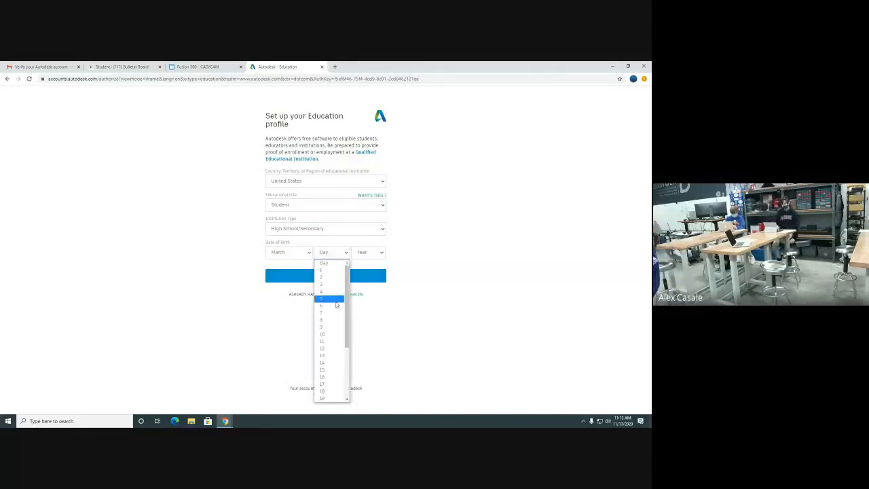
scroll(down, 3)
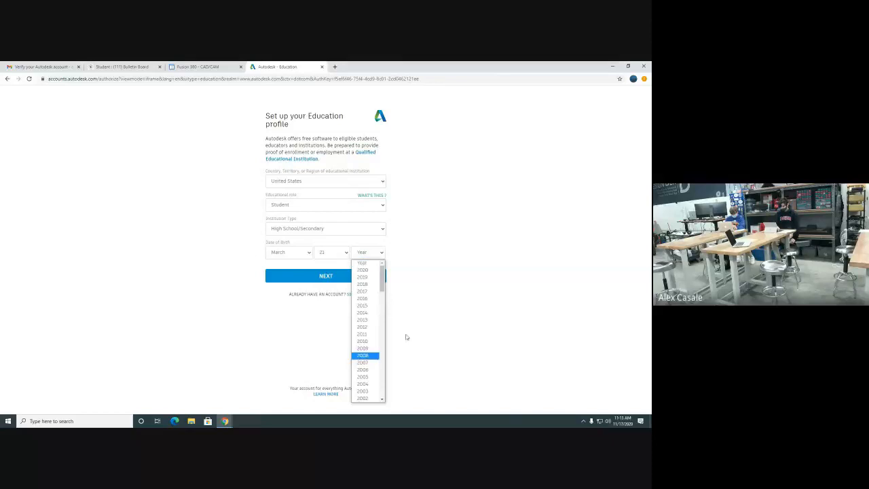
scroll(down, 3)
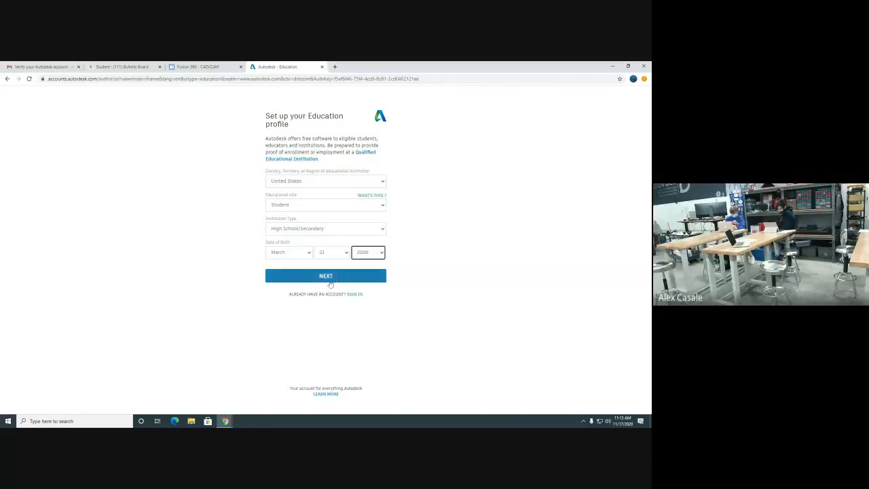
Choose Parish Episcopal School and Architecture, Engineering & Construction as area of study
click(326, 275)
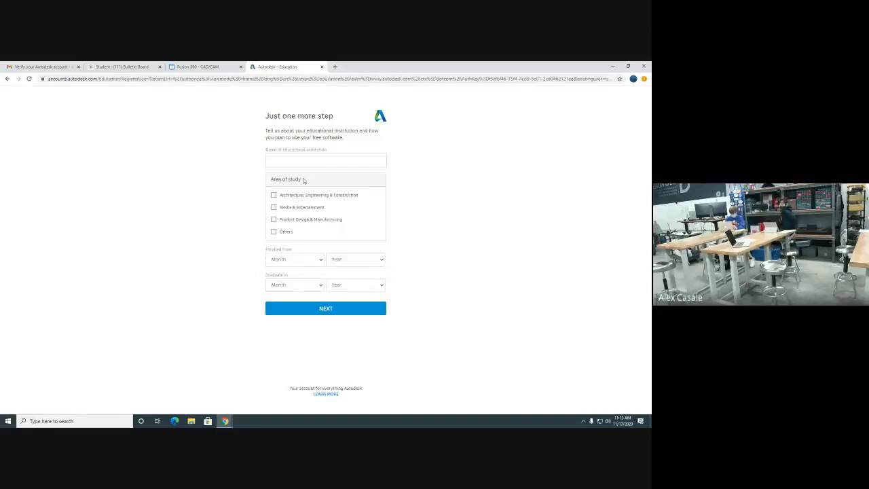
click(325, 160)
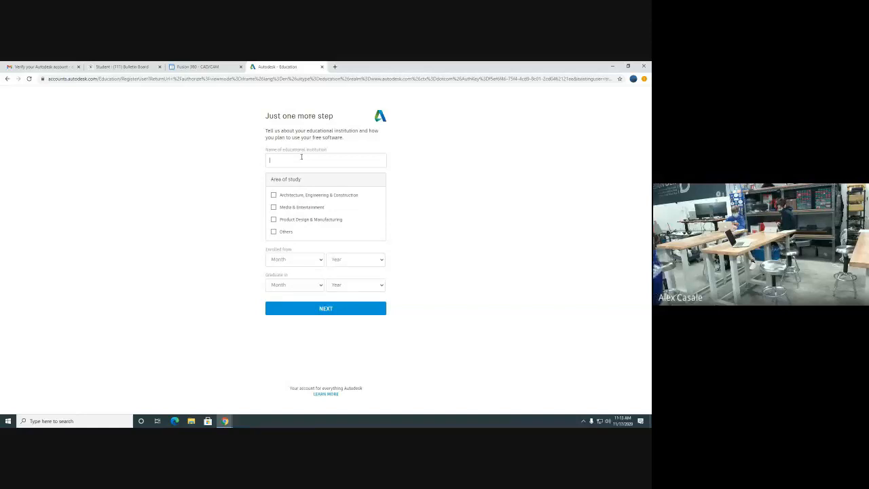
text(Parish Epi)
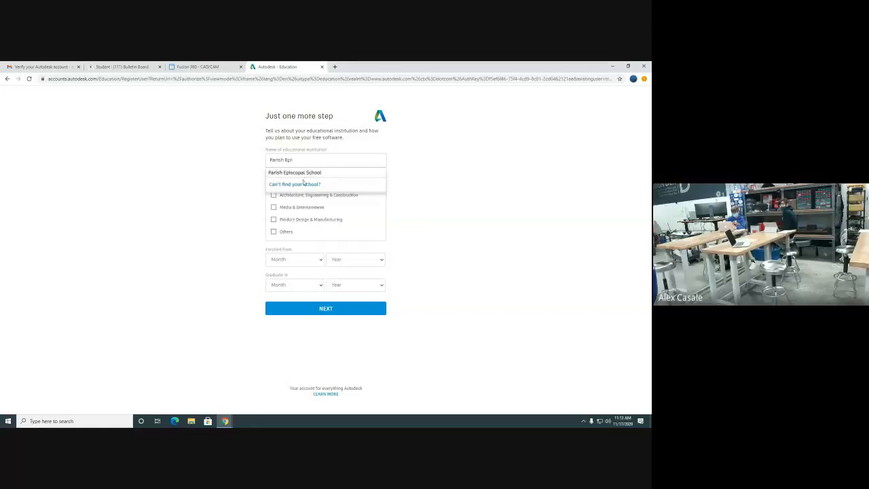
click(301, 172)
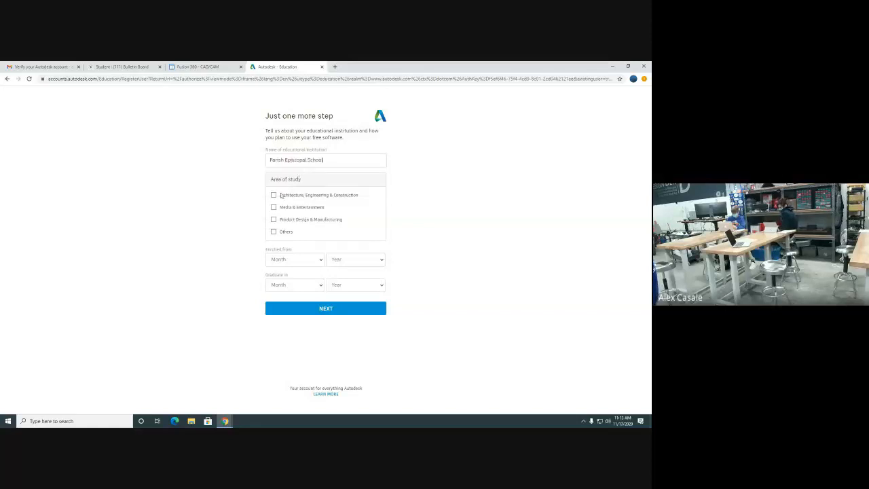
click(274, 195)
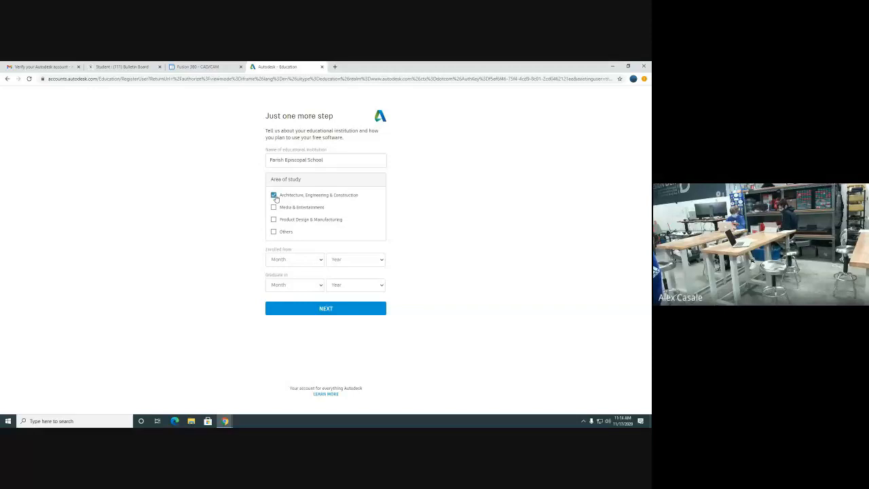
Set enrollment to August 2020 and graduation to May 2024, then submit
click(293, 260)
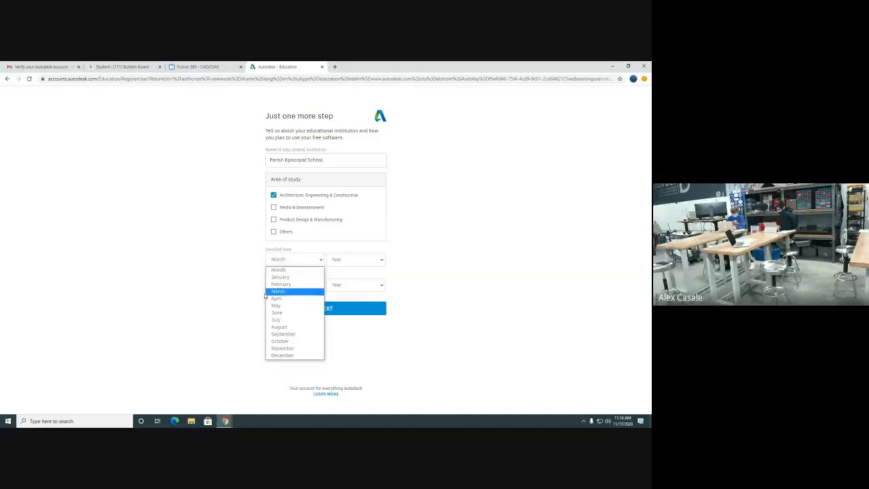
mouse_move(276, 305)
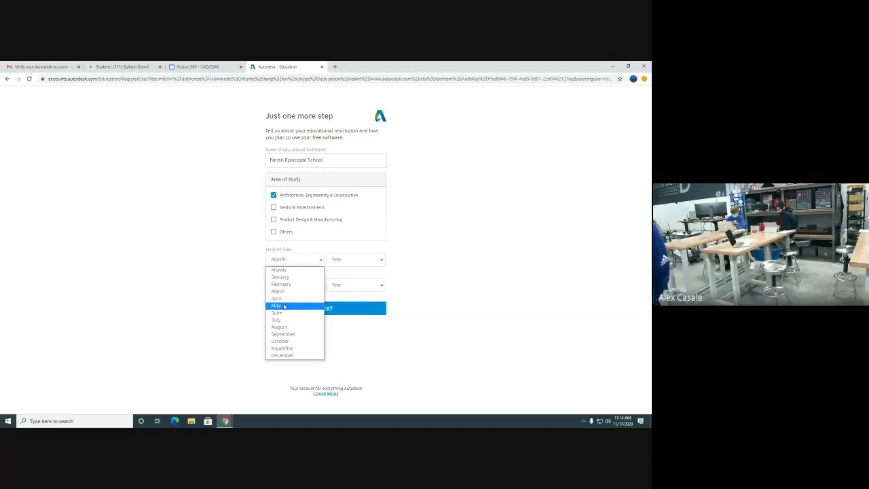
click(279, 326)
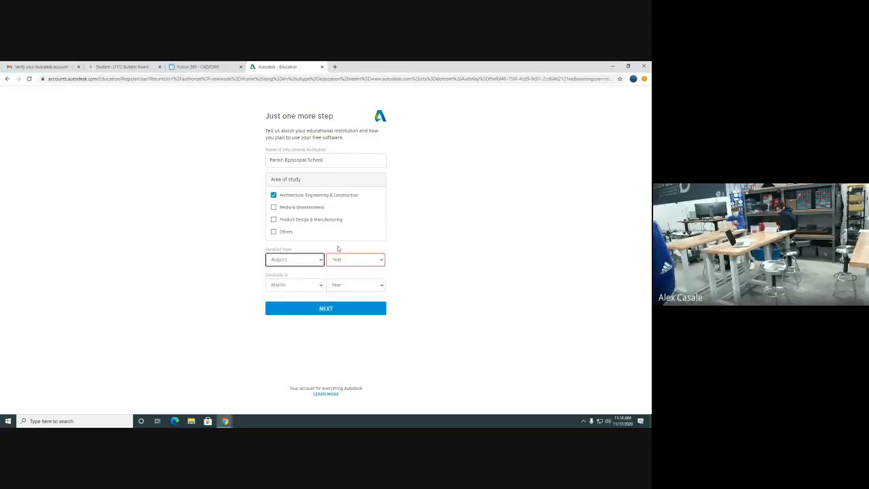
click(355, 260)
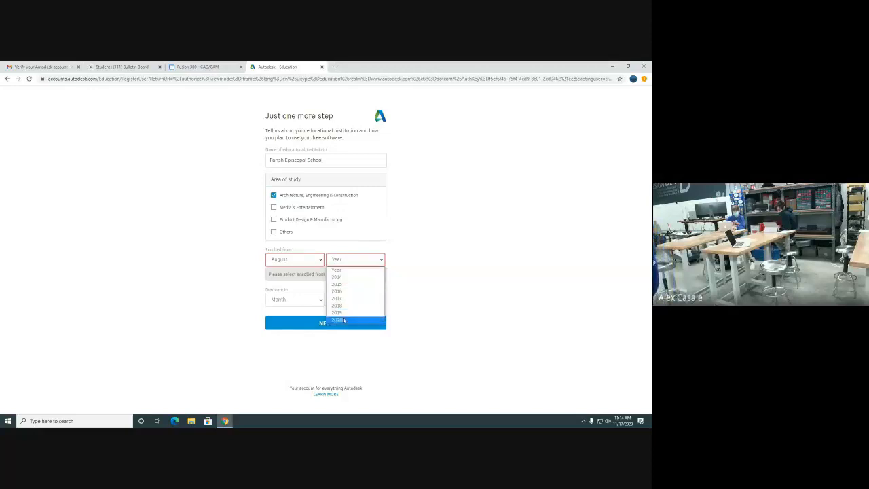
click(294, 285)
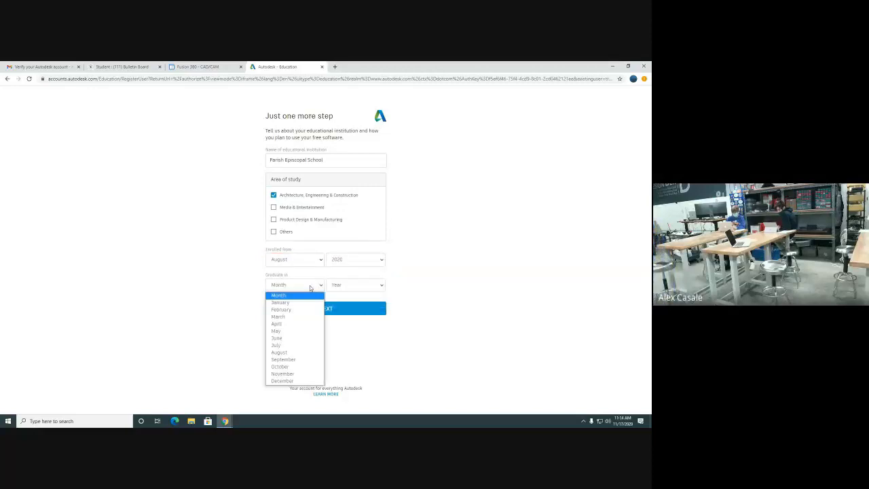
mouse_move(308, 294)
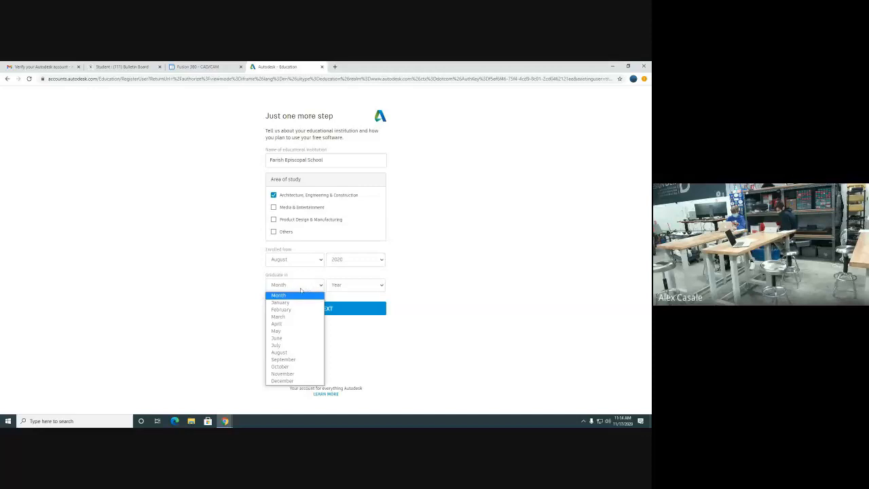
mouse_move(276, 345)
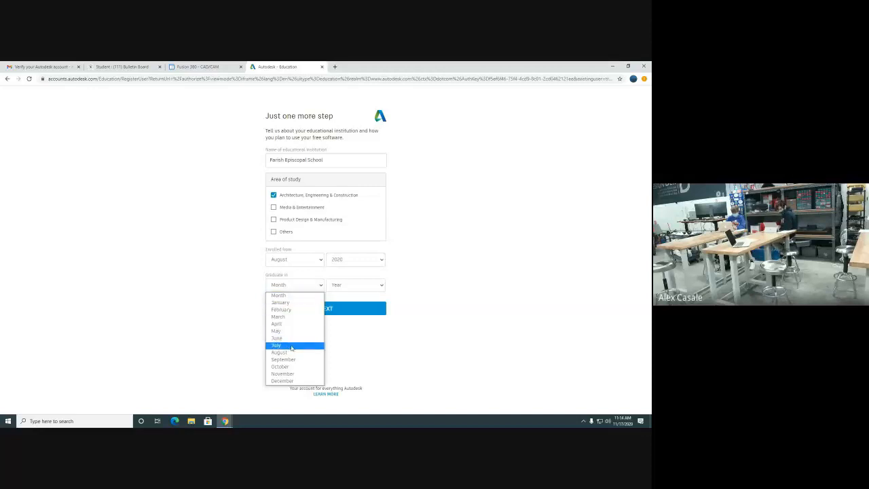
mouse_move(277, 323)
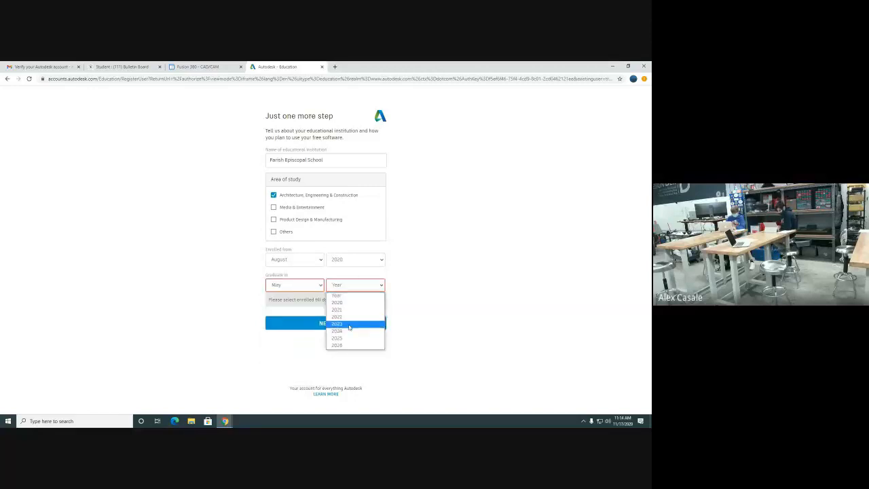
click(336, 331)
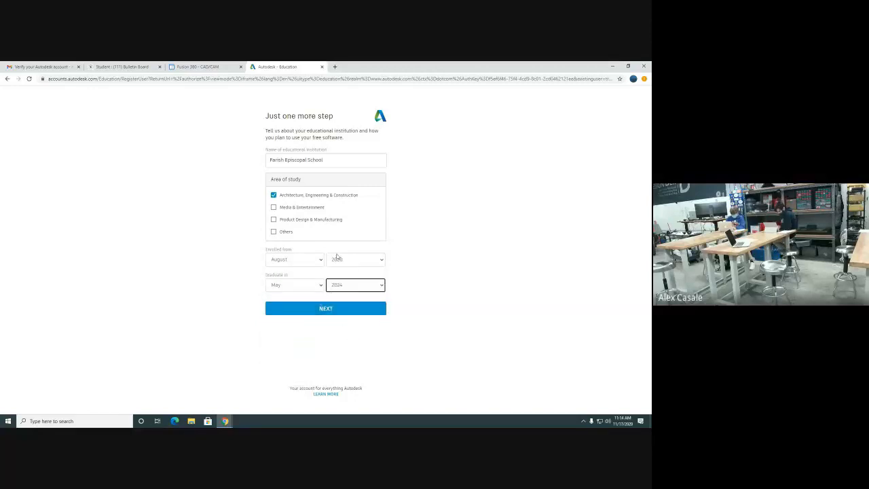
click(326, 309)
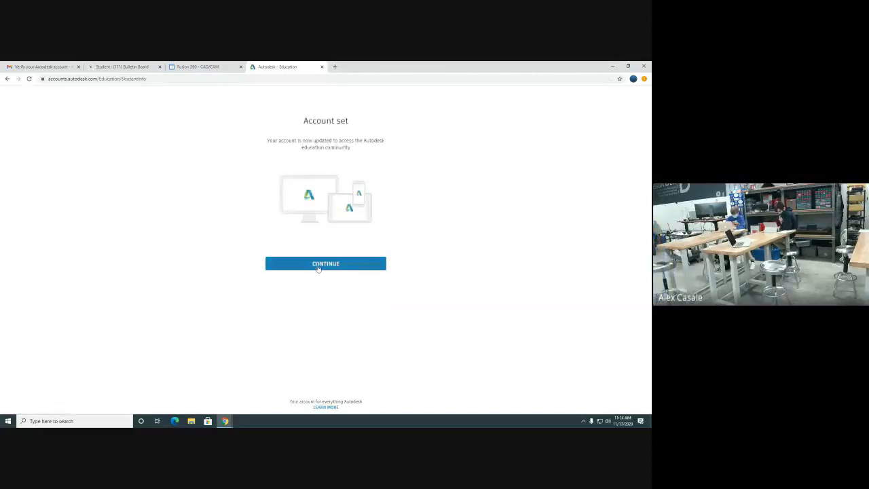
Continue past the Account set confirmation to the education software page
click(326, 264)
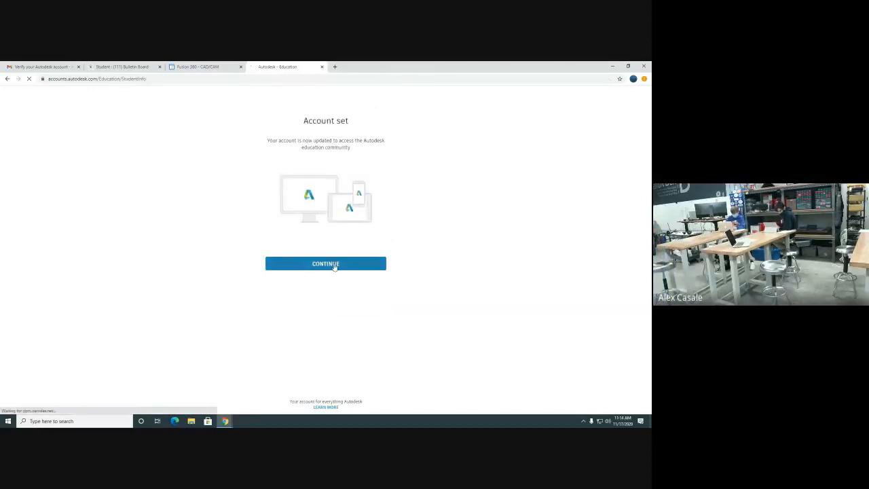
click(325, 264)
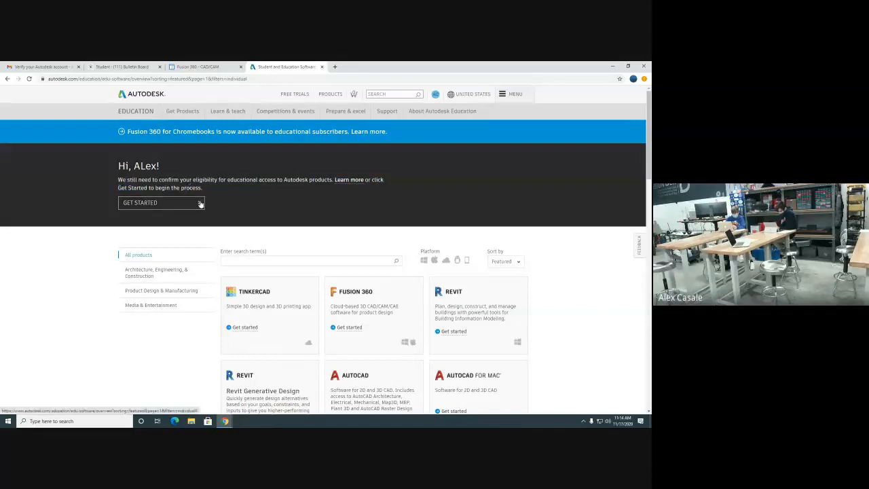
Correct the first name on the eligibility form and submit it for confirmation
click(161, 202)
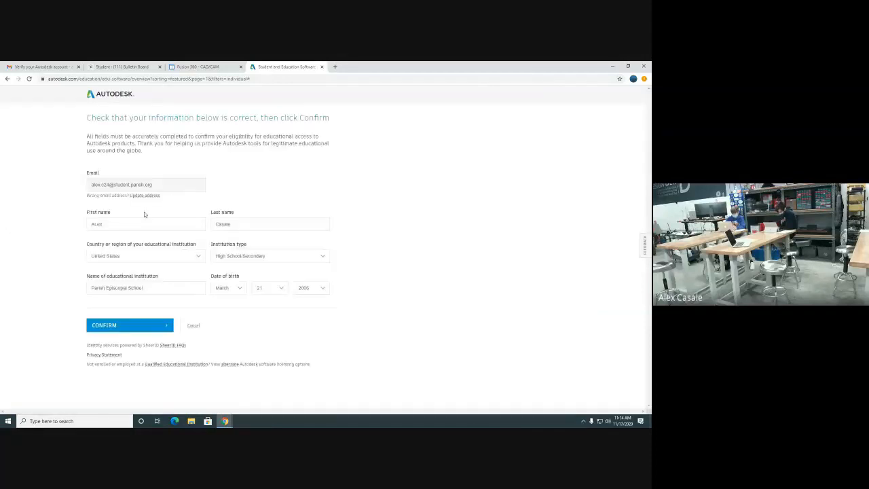
click(146, 224)
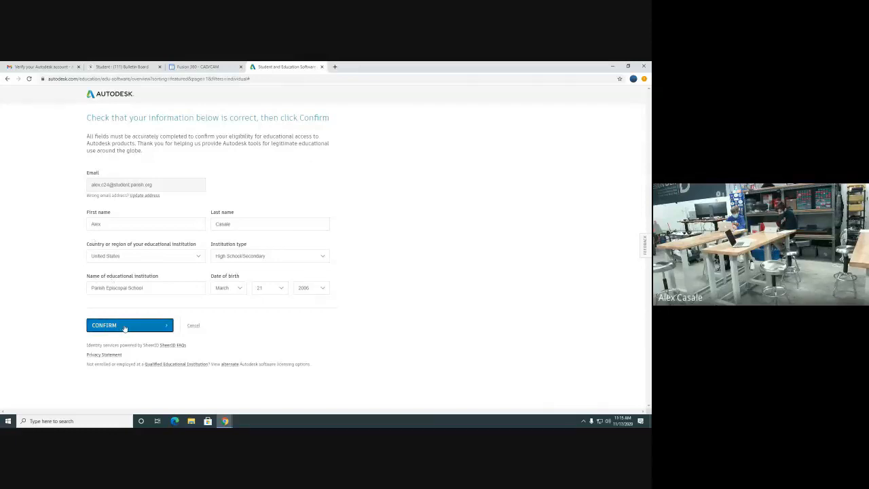
click(129, 325)
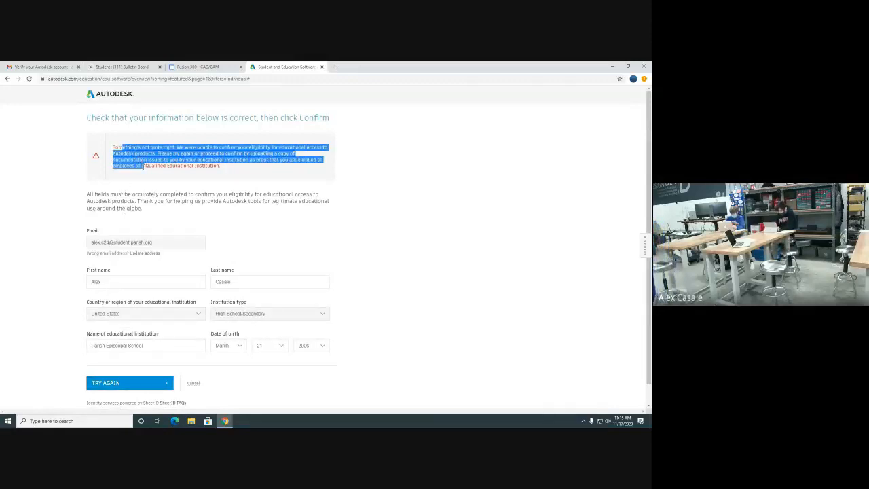
click(196, 227)
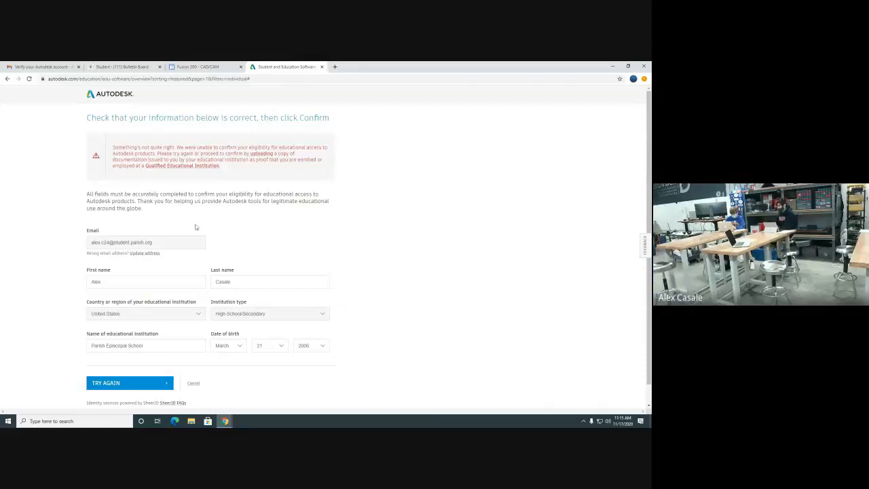
mouse_move(221, 226)
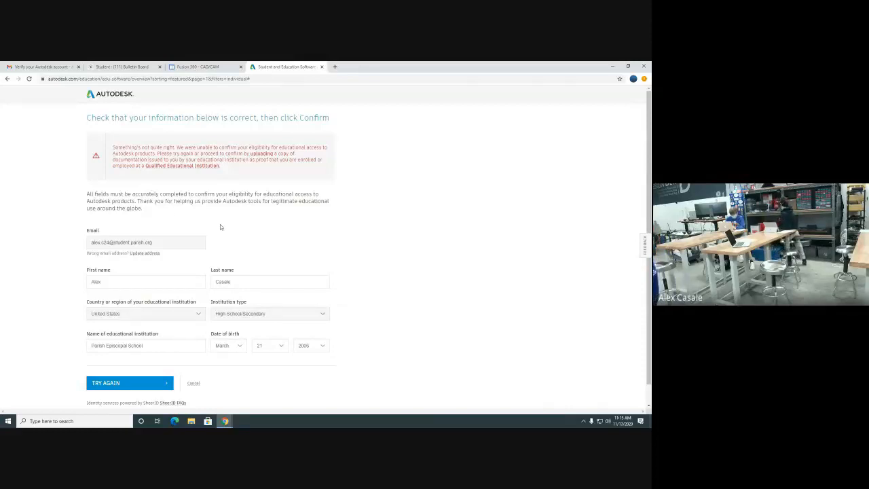
mouse_move(227, 219)
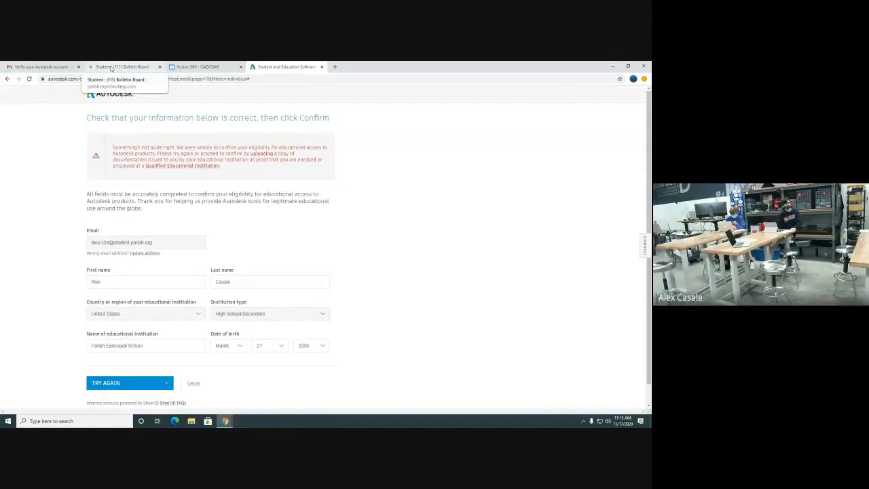
In the school portal, open Files & Forms from the account menu showing completed forms
click(125, 66)
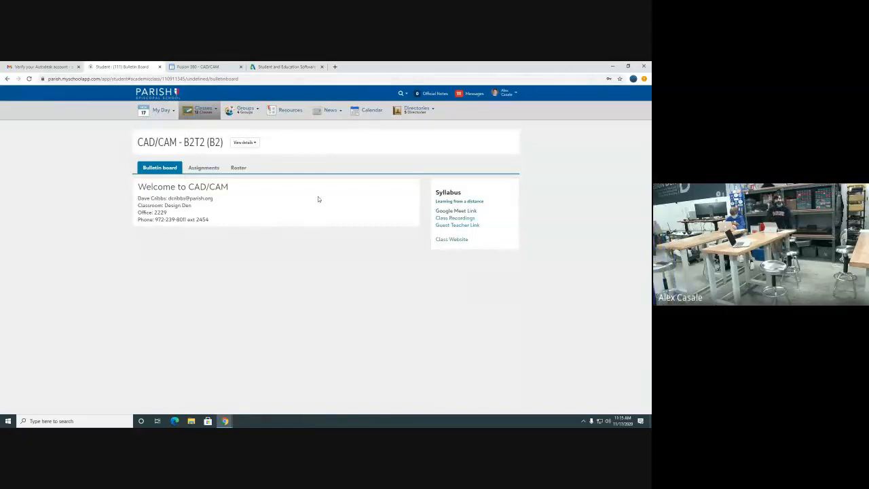
click(506, 93)
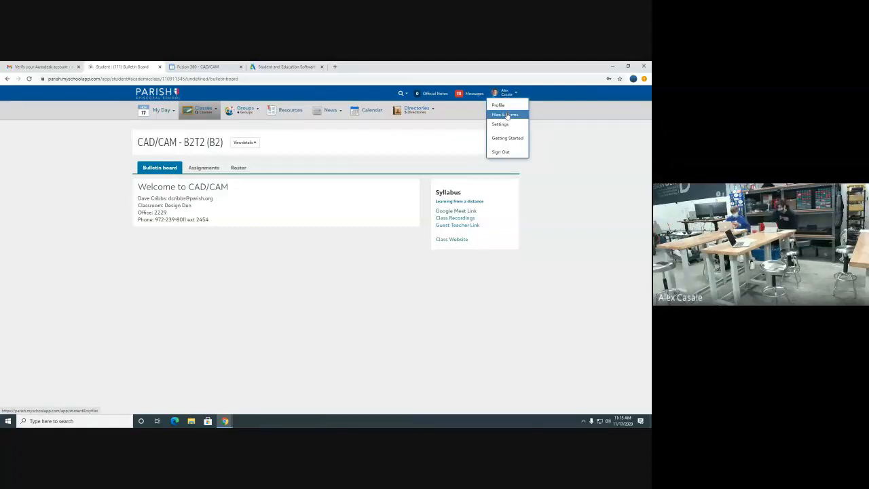
click(507, 114)
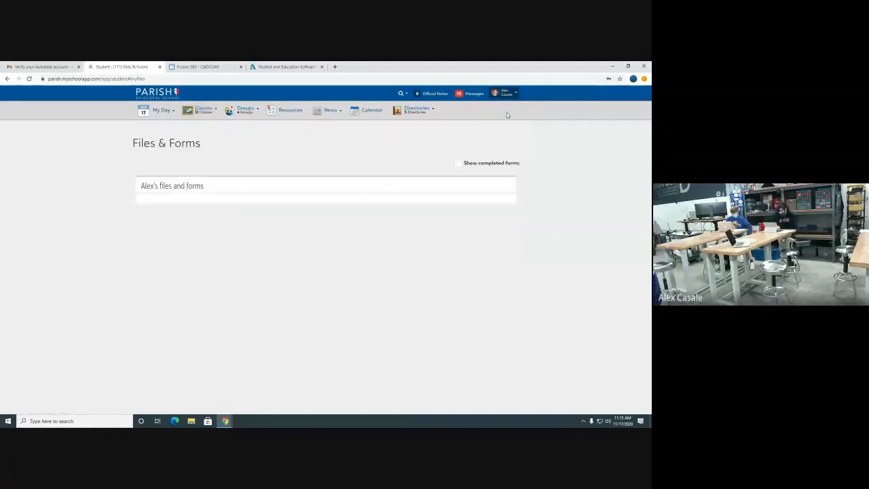
mouse_move(448, 181)
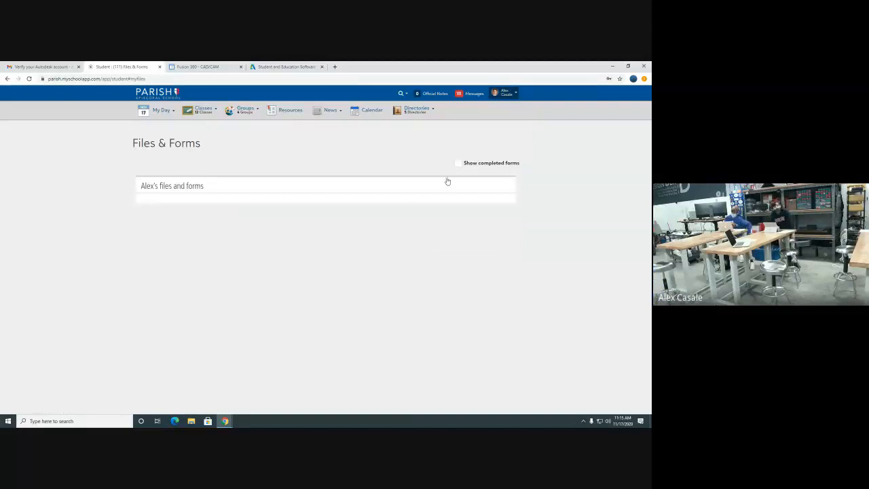
click(456, 163)
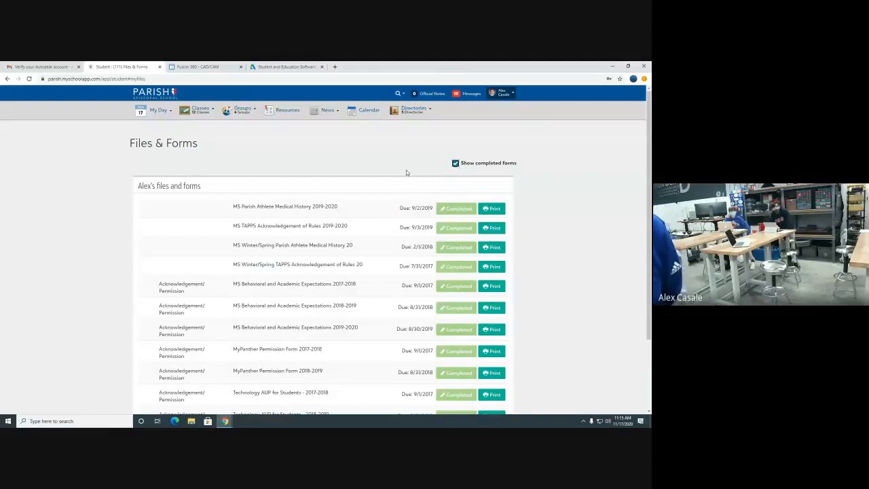
mouse_move(362, 199)
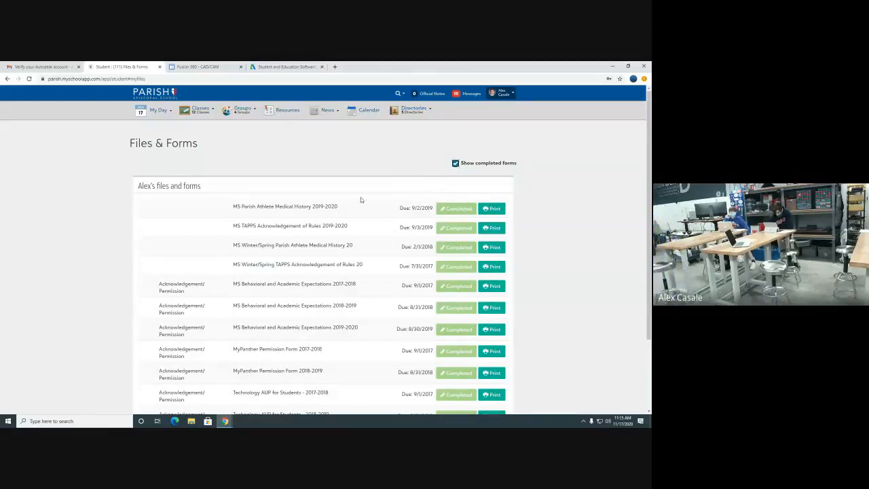
scroll(down, 3)
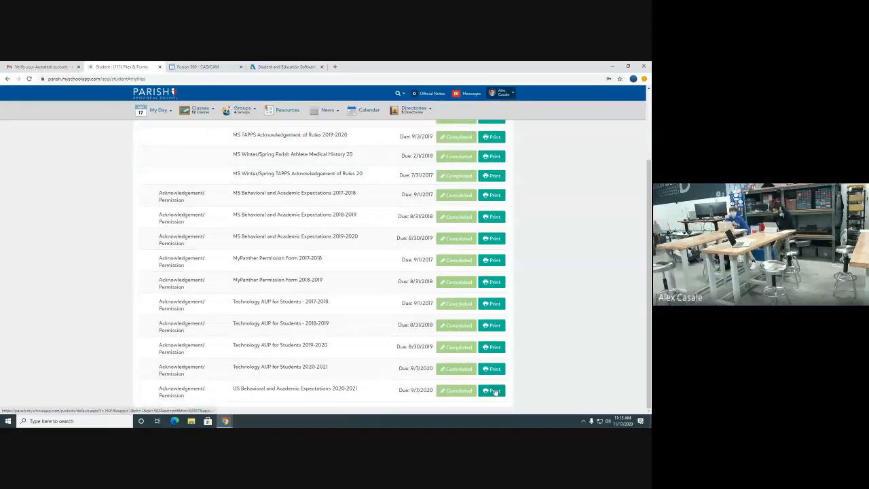
Open the signed US Behavioral and Academic Expectations 2020-2021 report, scroll through it, and download it as a PDF
click(492, 390)
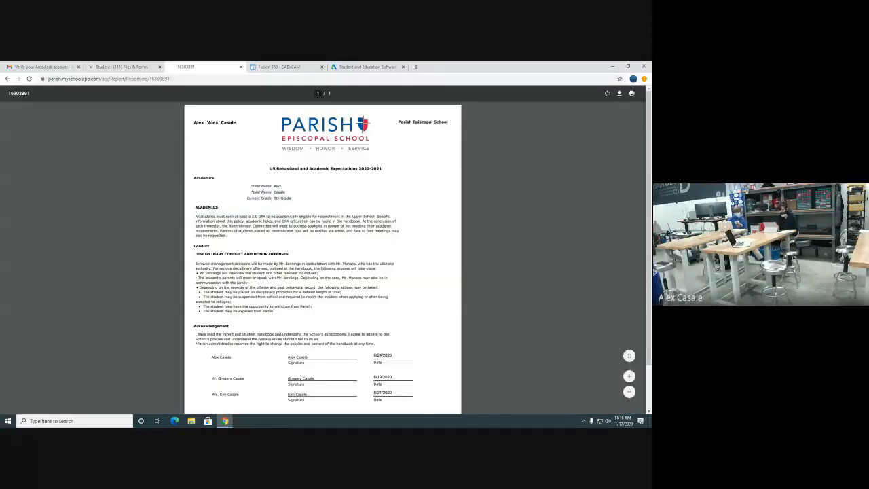
scroll(down, 3)
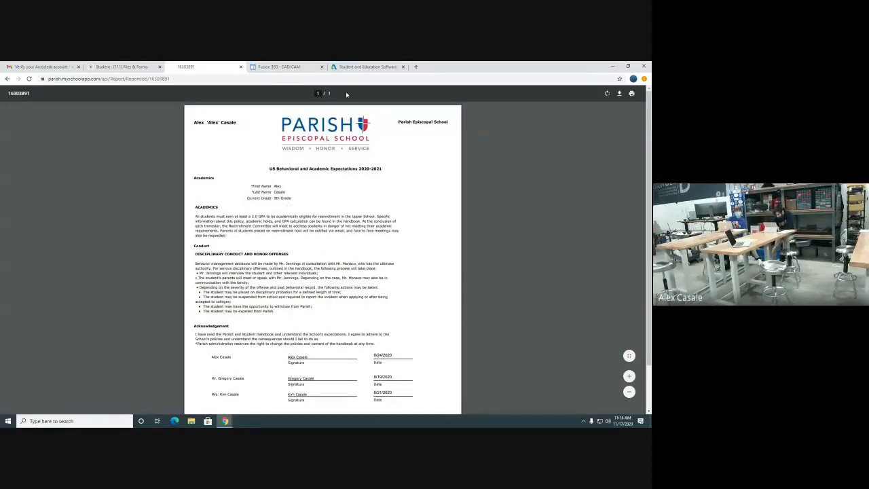
mouse_move(279, 136)
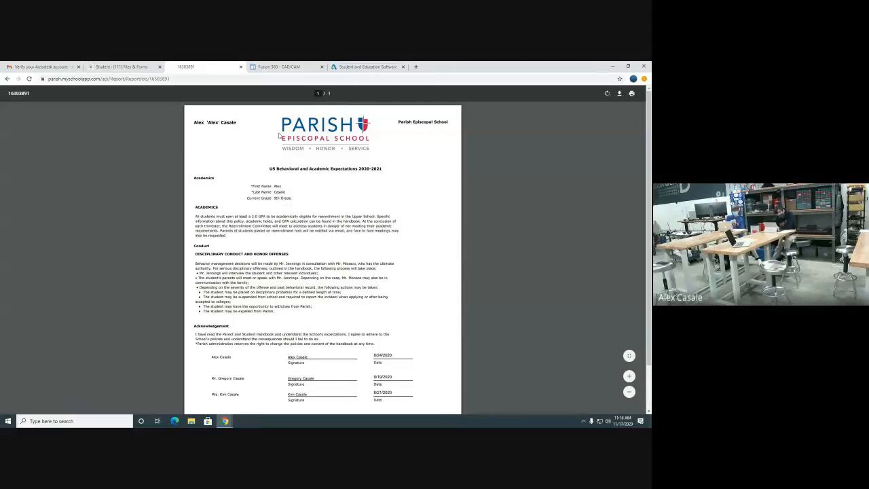
scroll(down, 3)
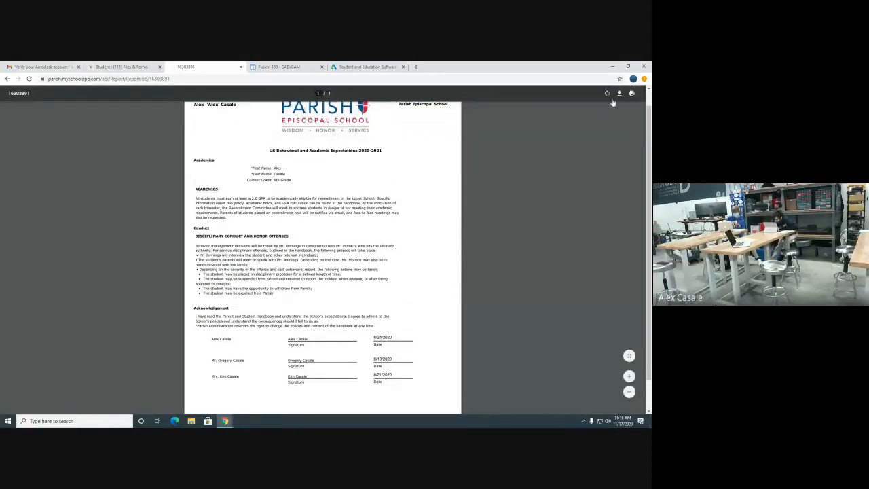
mouse_move(620, 93)
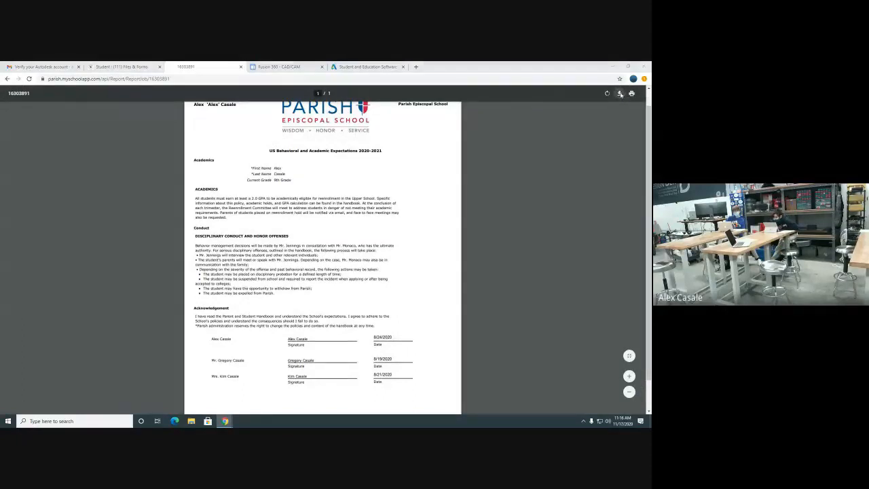
click(618, 93)
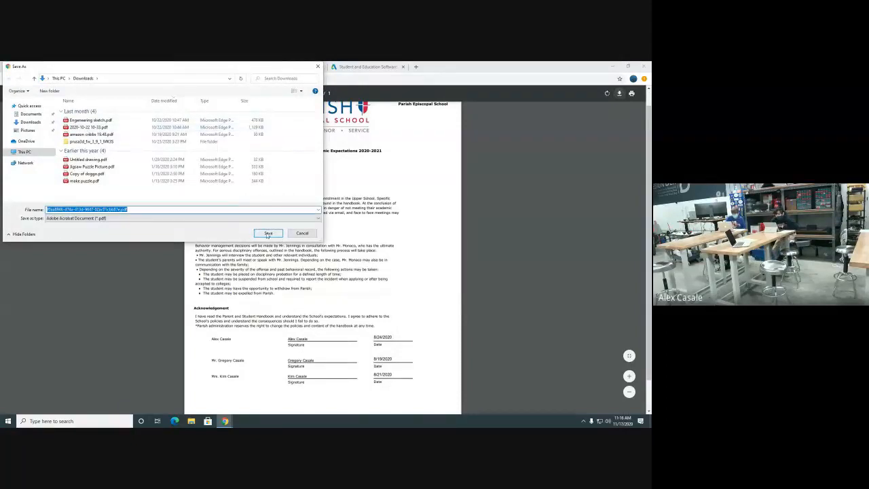
Save the expectations PDF to Downloads under its default file name
click(268, 233)
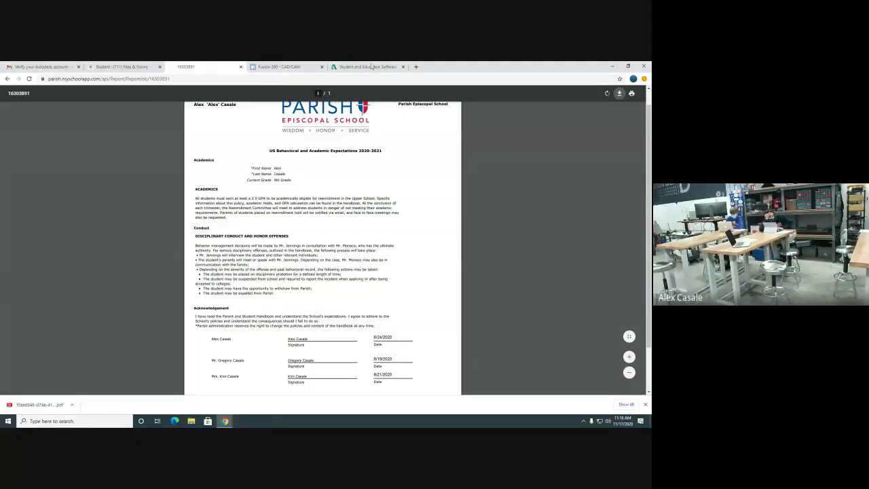
Go back to the Autodesk Education page and close the verification thank-you message
click(373, 66)
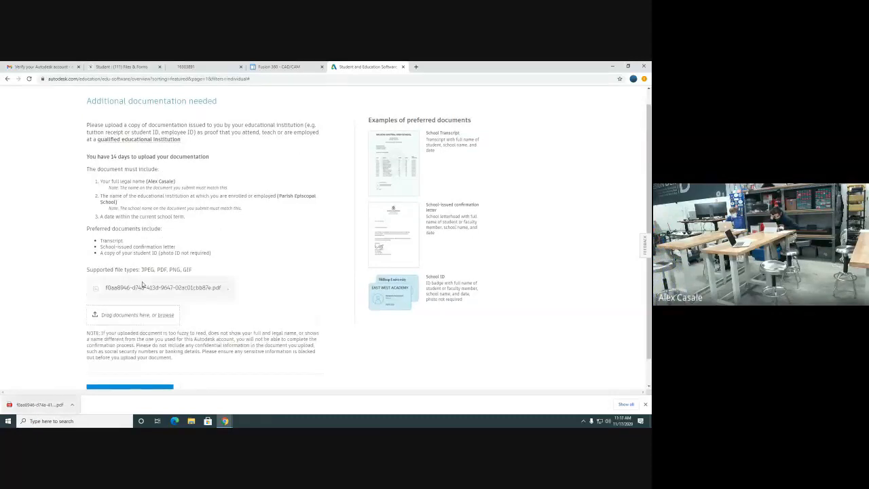
scroll(down, 3)
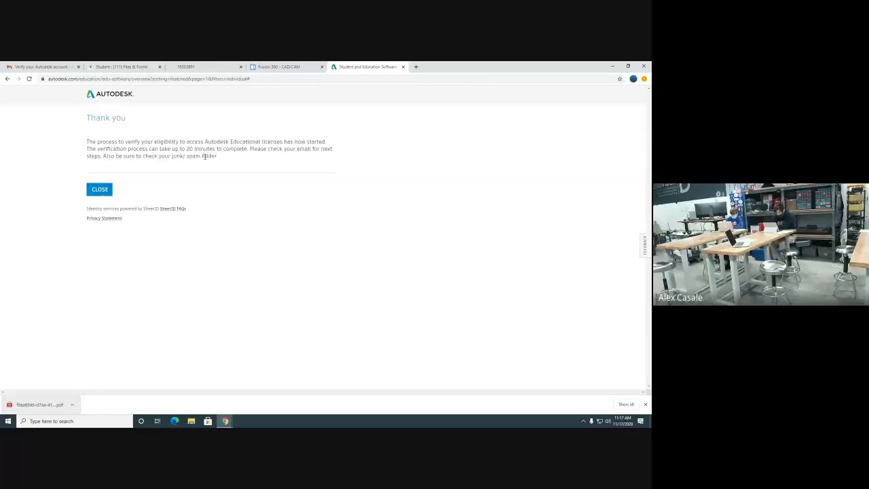
click(99, 189)
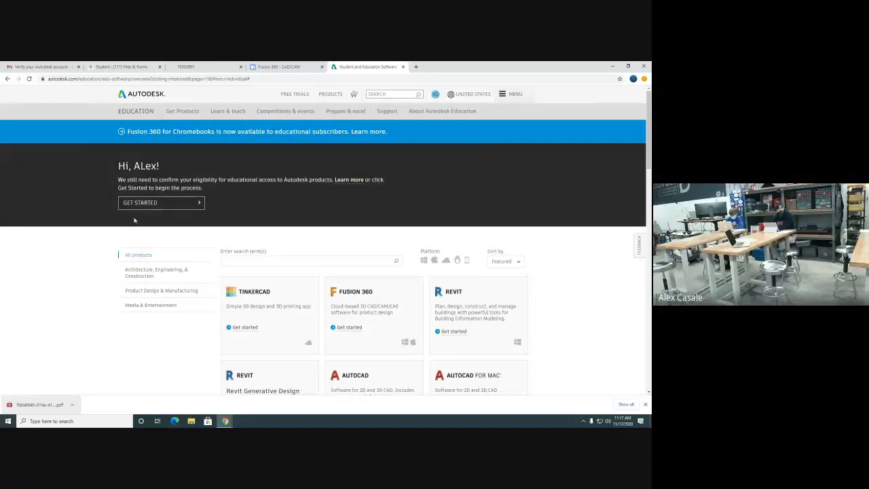
Scroll the products page and check eligibility status to see the You're Confirmed notice
scroll(down, 3)
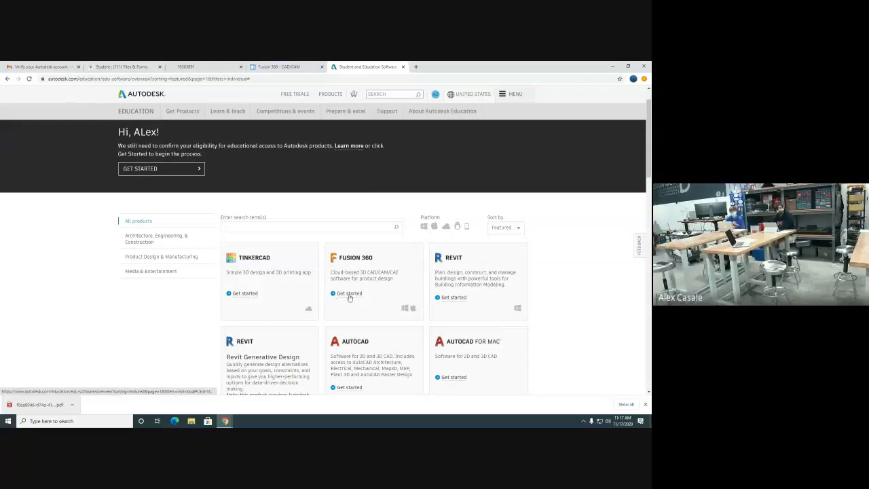
mouse_move(190, 184)
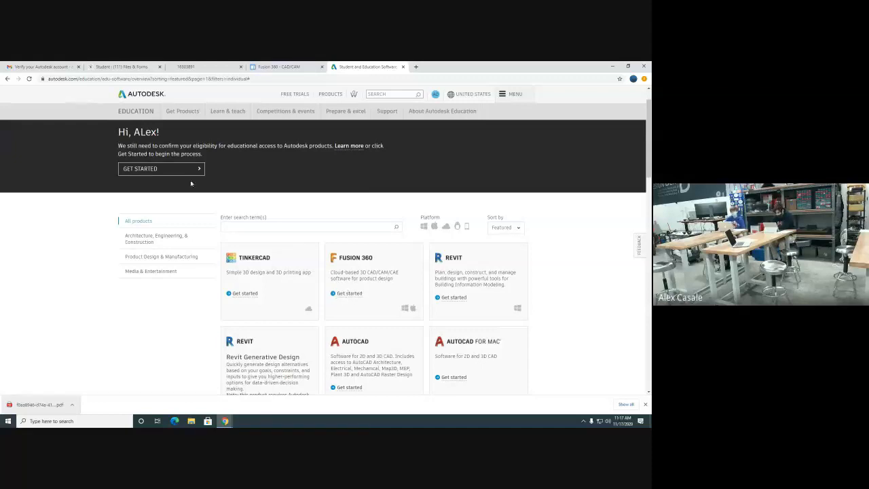
mouse_move(162, 169)
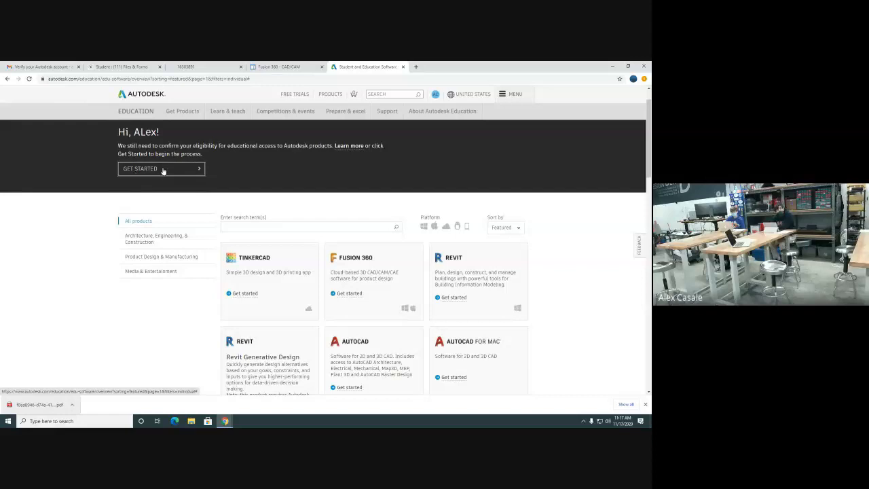
click(161, 168)
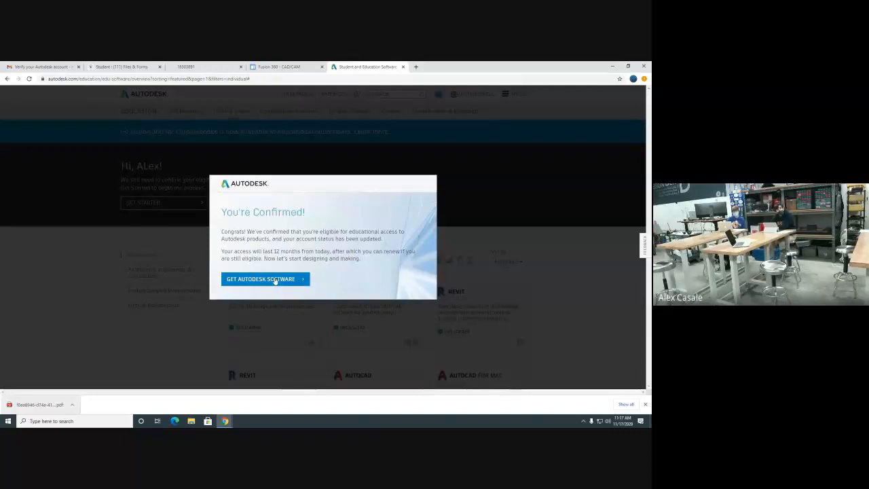
Get the Fusion 360 download from the education software catalogue and accept the site cookies
click(262, 279)
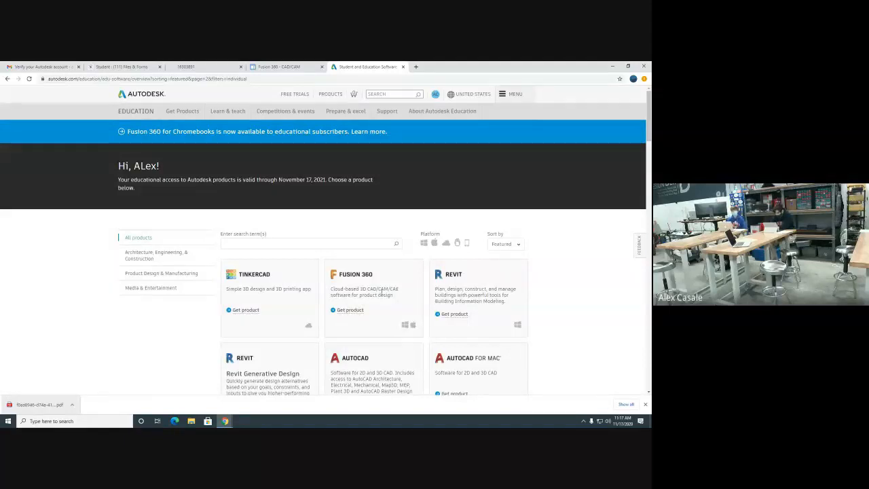
mouse_move(349, 309)
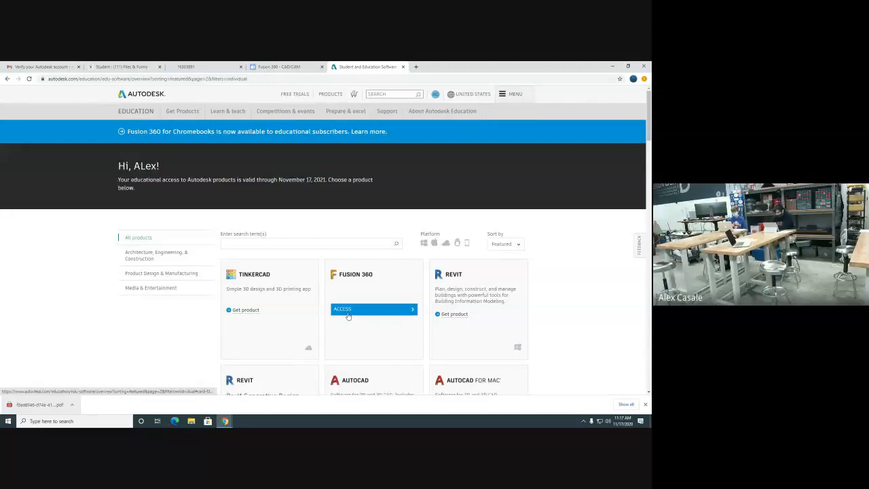
click(373, 309)
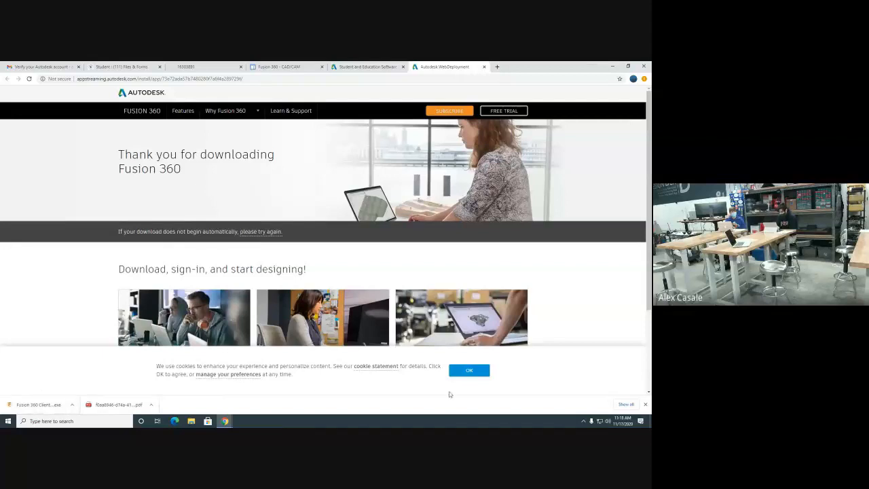
click(469, 370)
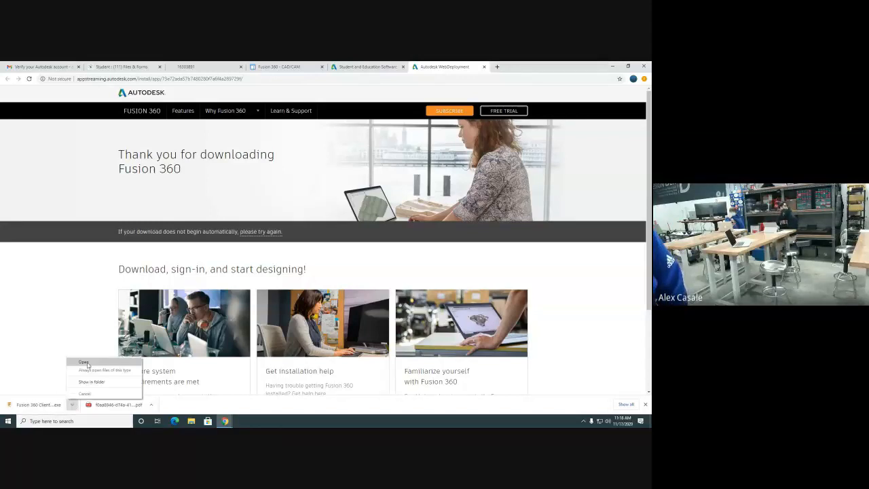
Run the downloaded Fusion 360 Client installer
click(84, 362)
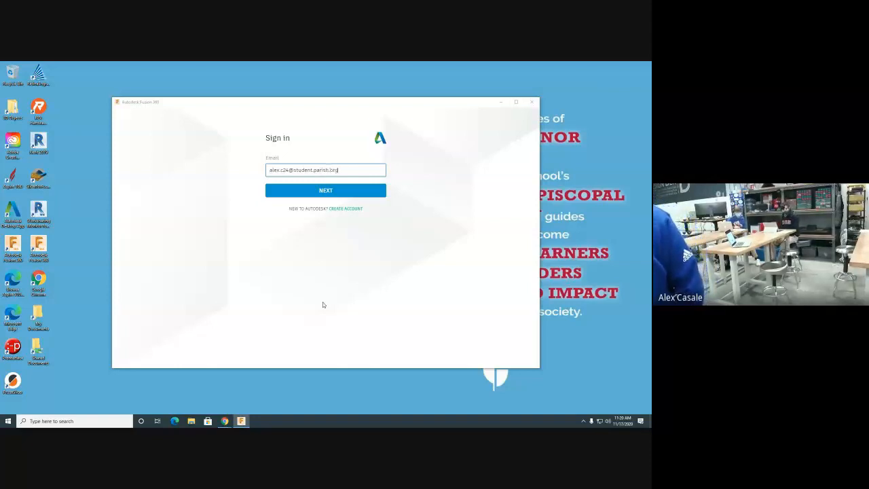
Continue past the email step and sign in to Fusion 360 with the password
click(325, 190)
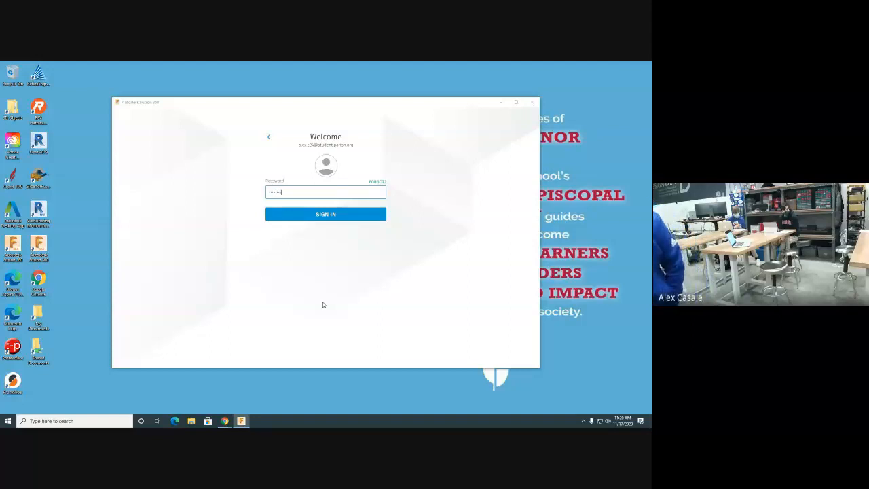
click(325, 214)
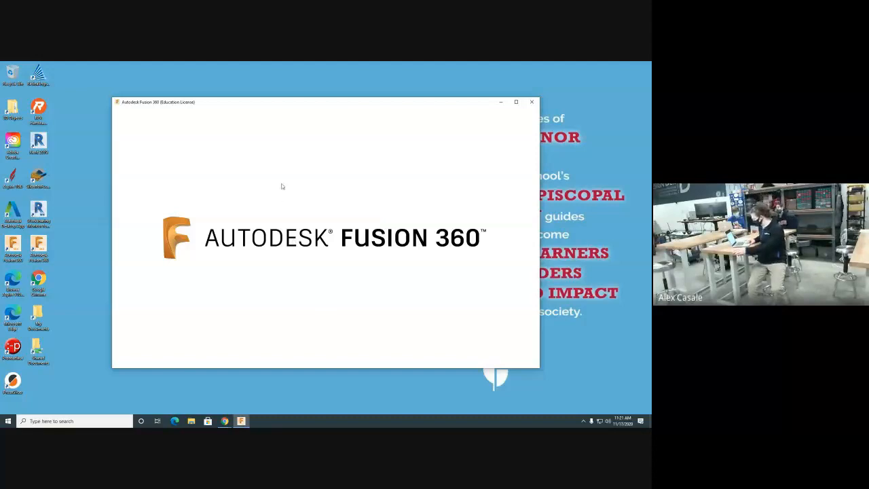
mouse_move(260, 206)
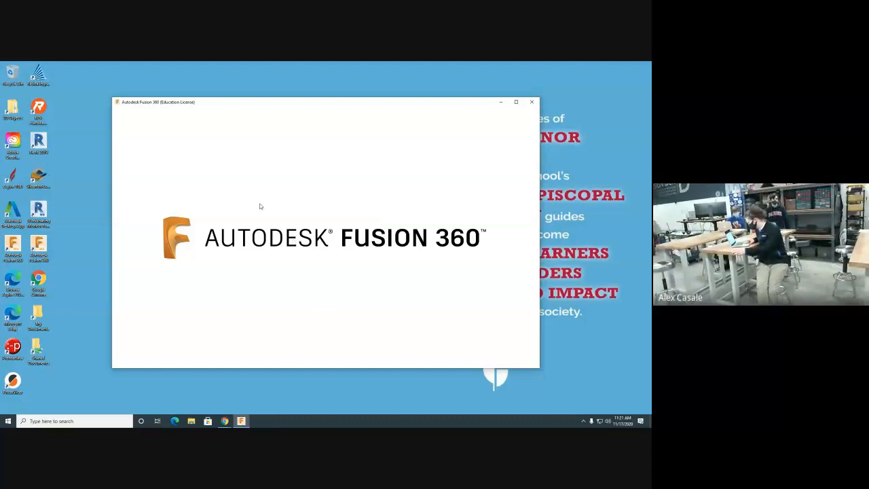
mouse_move(235, 251)
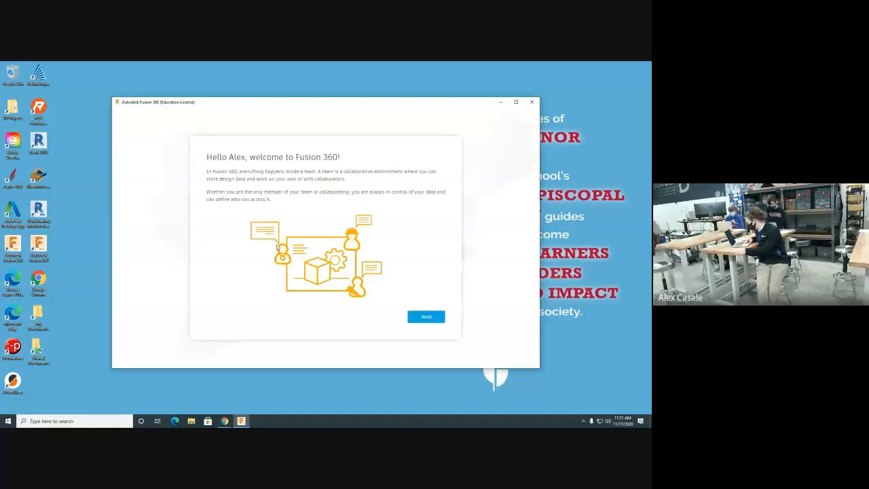
mouse_move(420, 317)
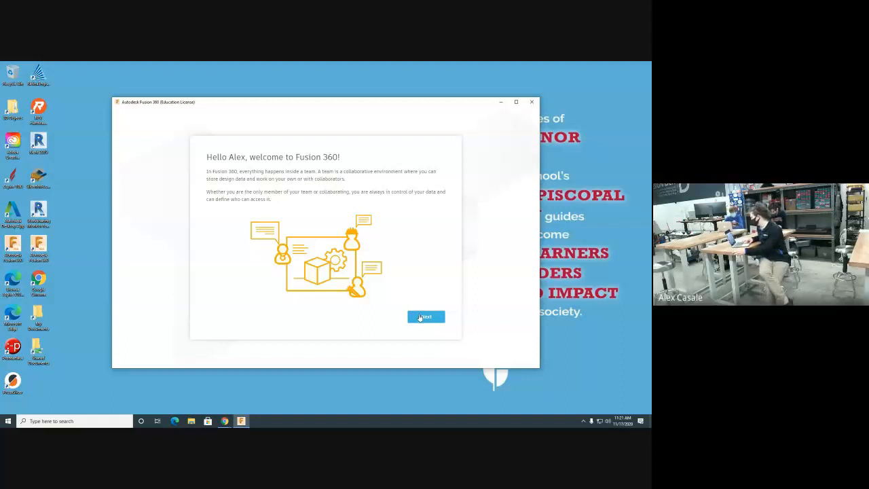
click(425, 316)
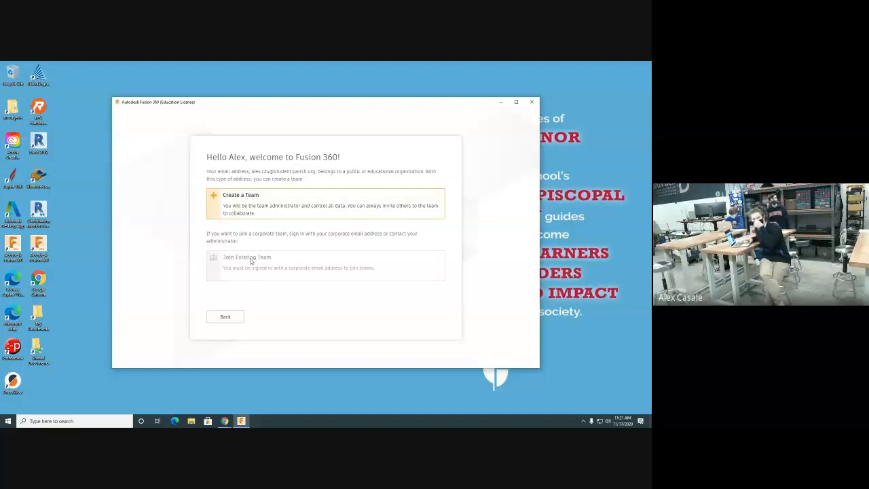
mouse_move(259, 262)
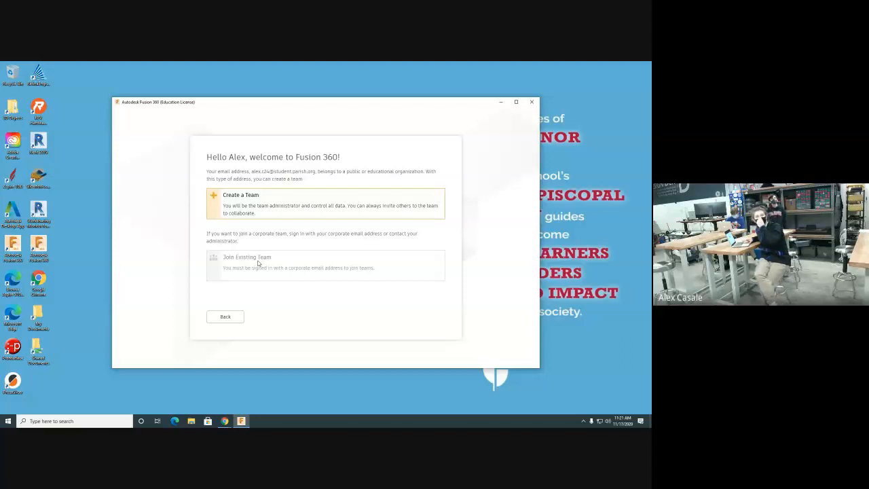
click(240, 204)
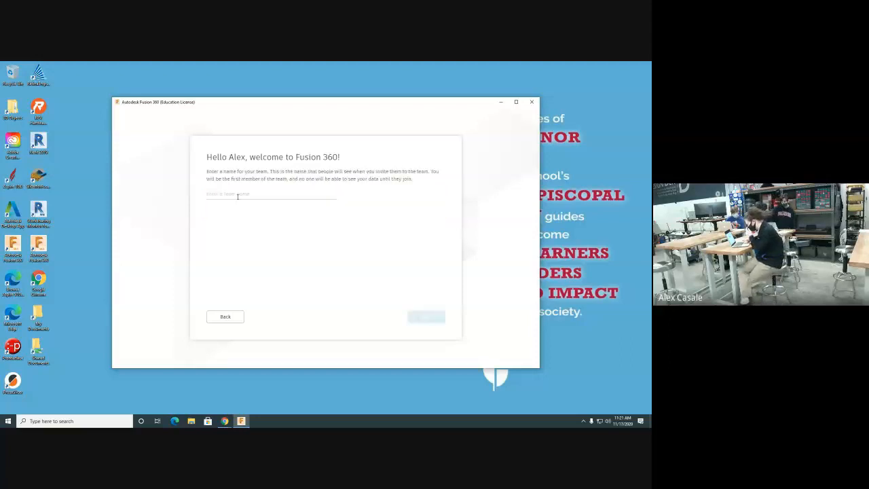
click(271, 195)
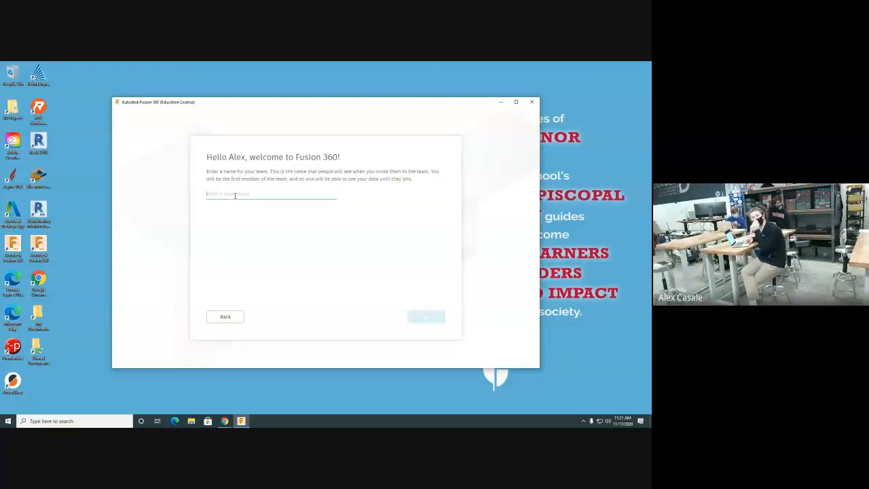
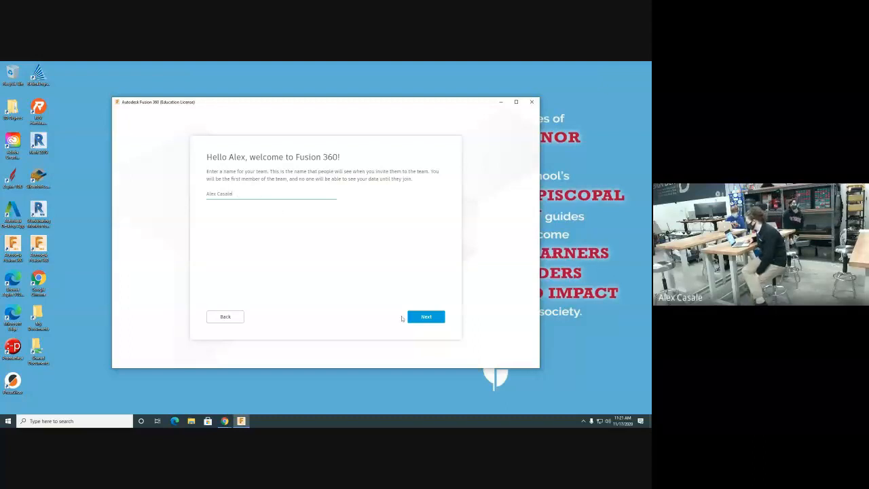
click(426, 317)
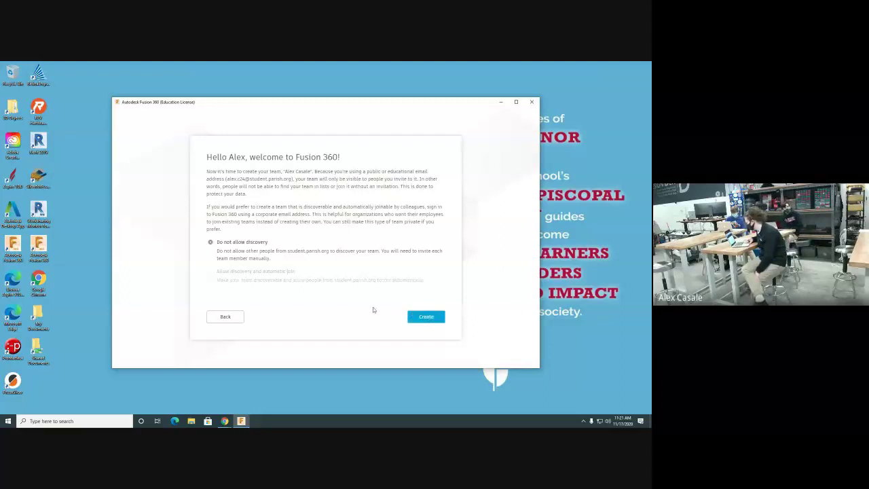
mouse_move(294, 261)
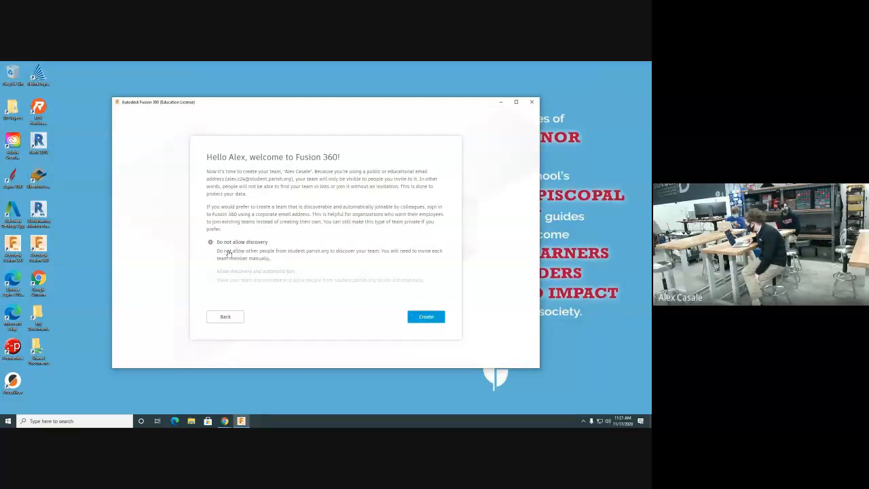
mouse_move(403, 311)
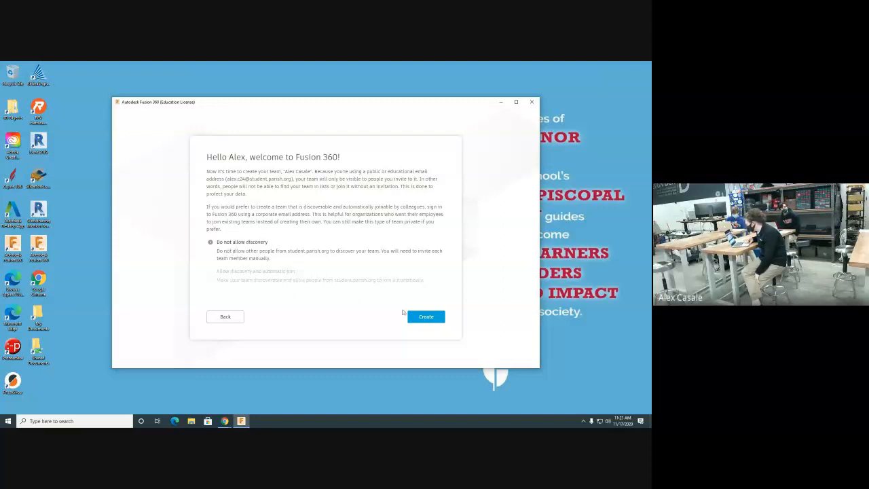
click(426, 317)
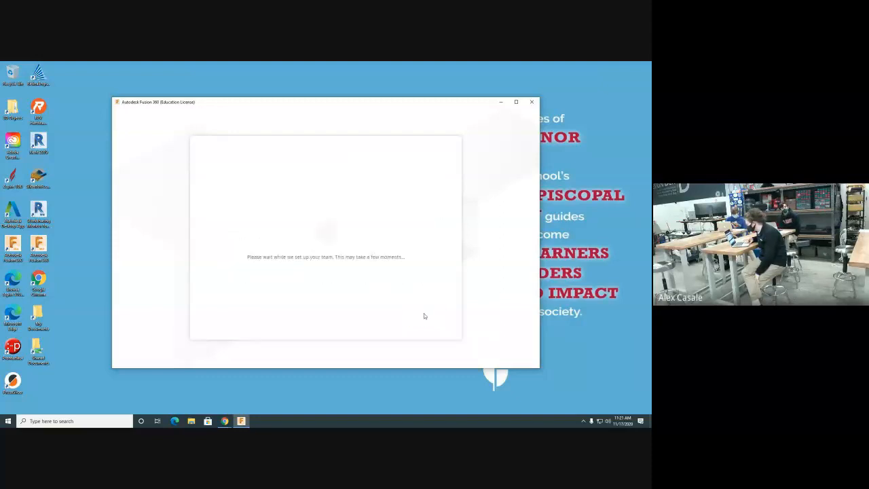
mouse_move(378, 283)
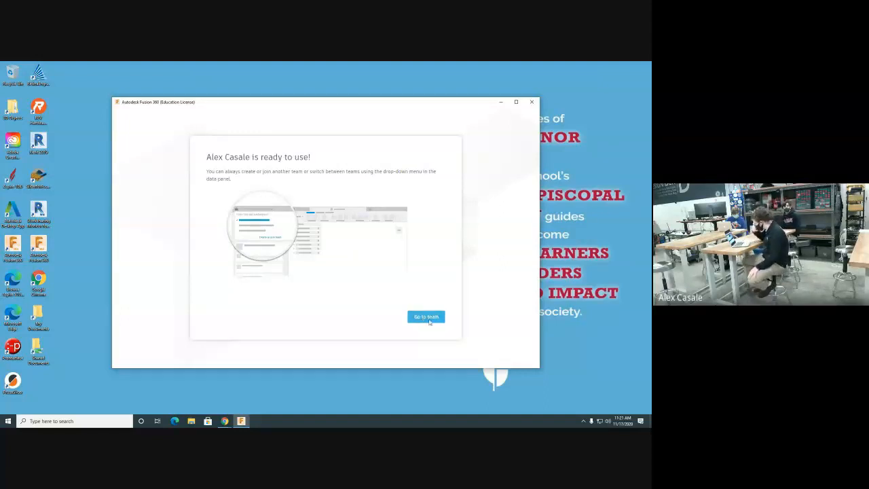
Enter the new team, dismiss the data collection notice, and maximize the Fusion 360 window
click(426, 316)
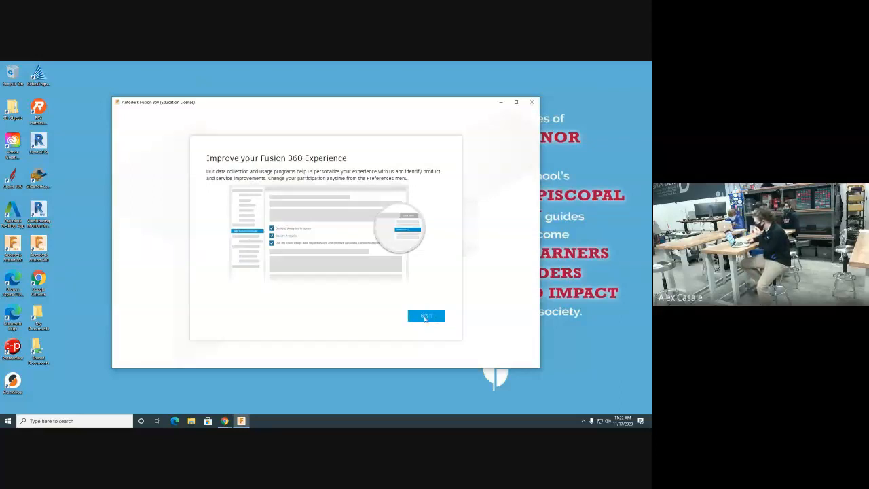
click(425, 315)
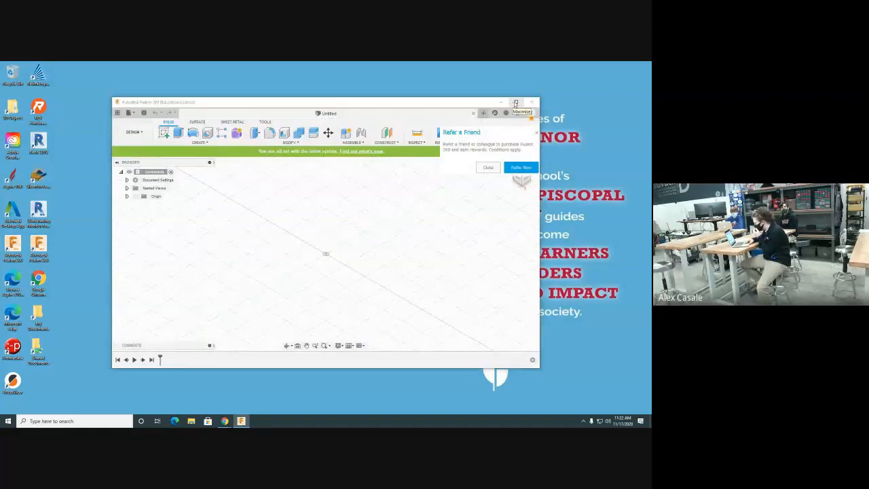
click(518, 102)
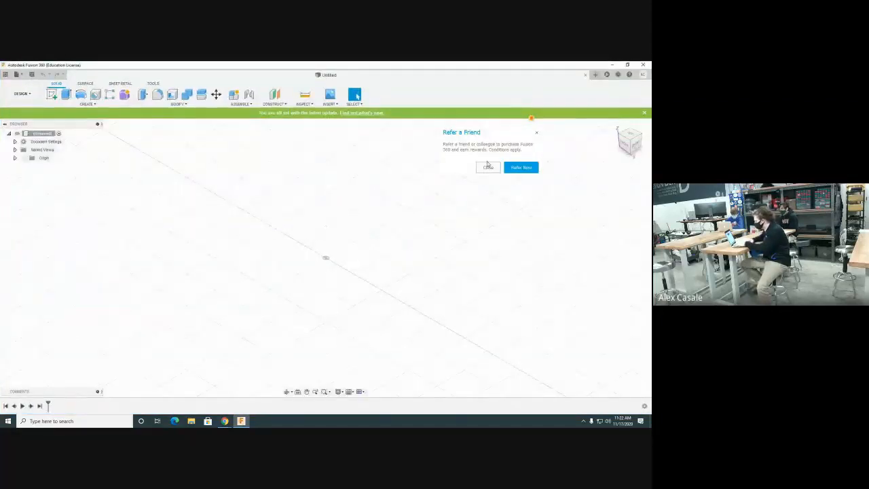
Close the Refer a Friend popup
click(536, 132)
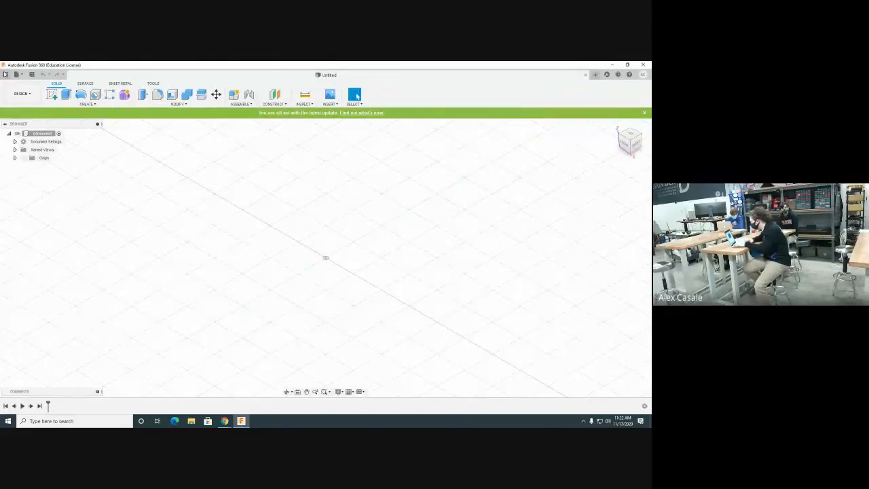
mouse_move(7, 74)
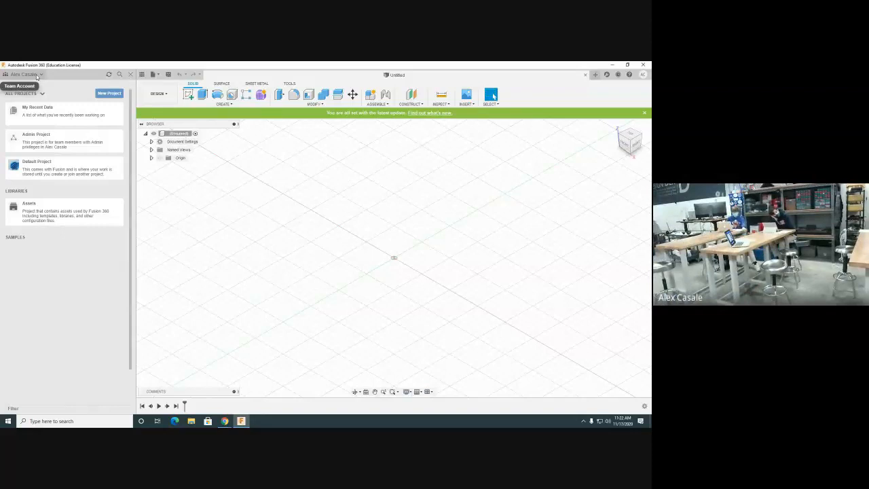
Switch to the class team and open the CAD/CAM project in the Data Panel
click(15, 237)
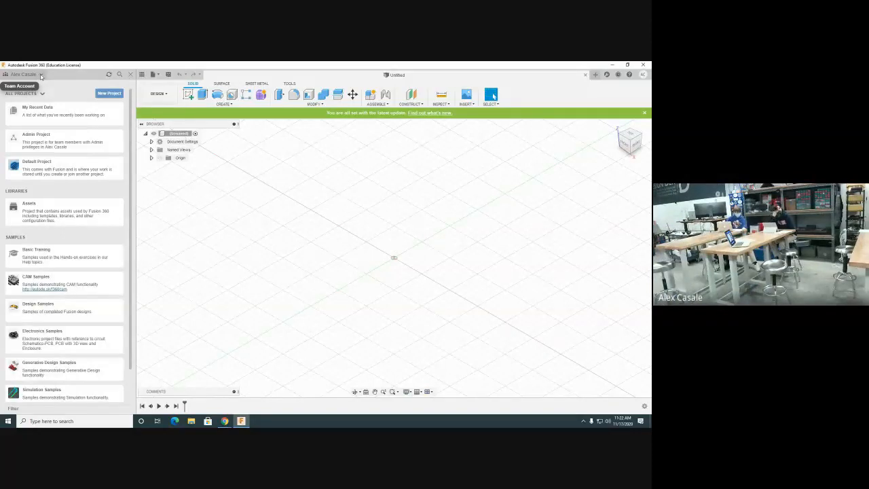
click(41, 74)
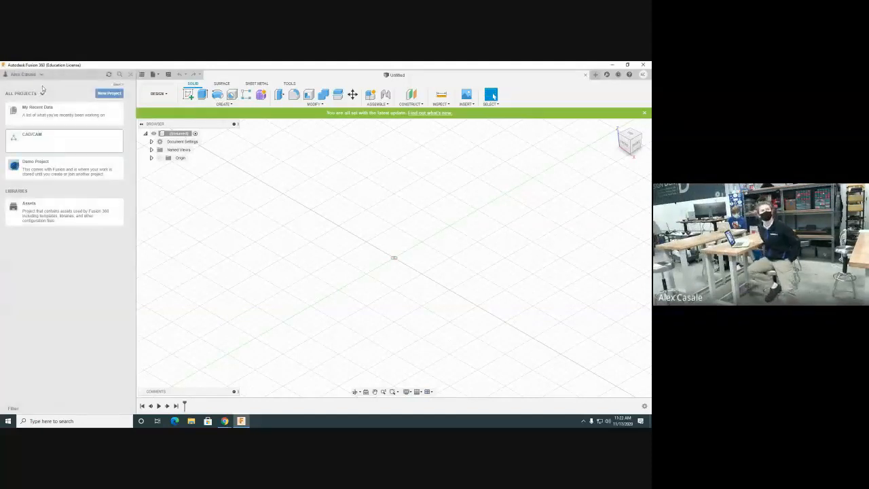
click(31, 137)
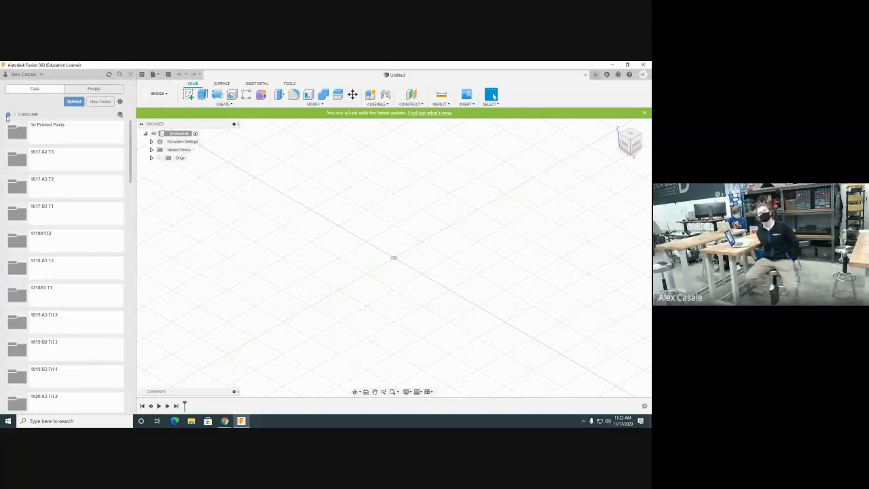
click(7, 116)
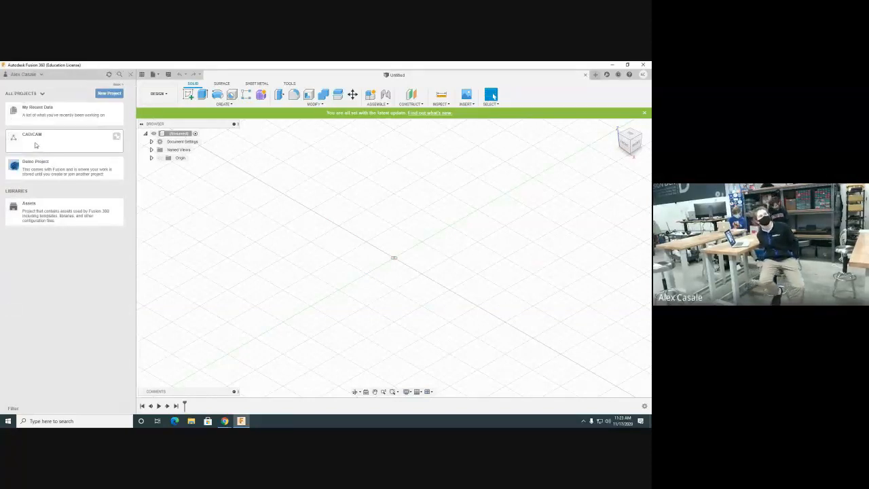
mouse_move(54, 150)
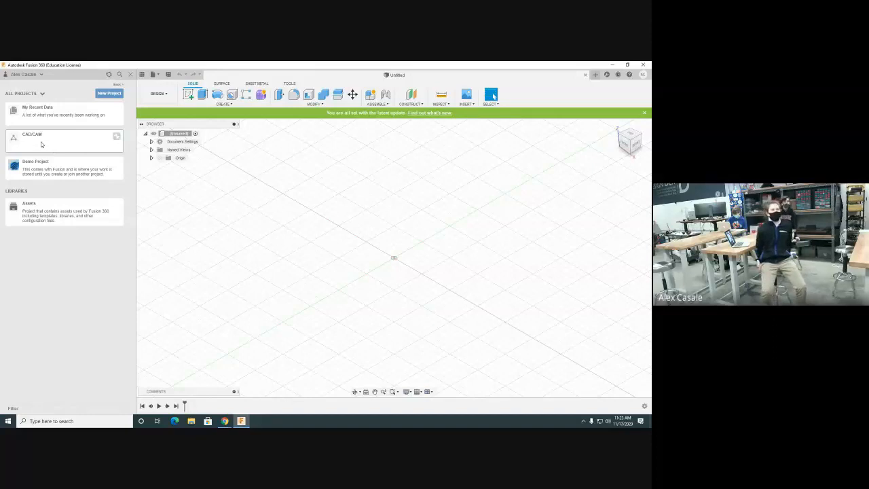
click(32, 133)
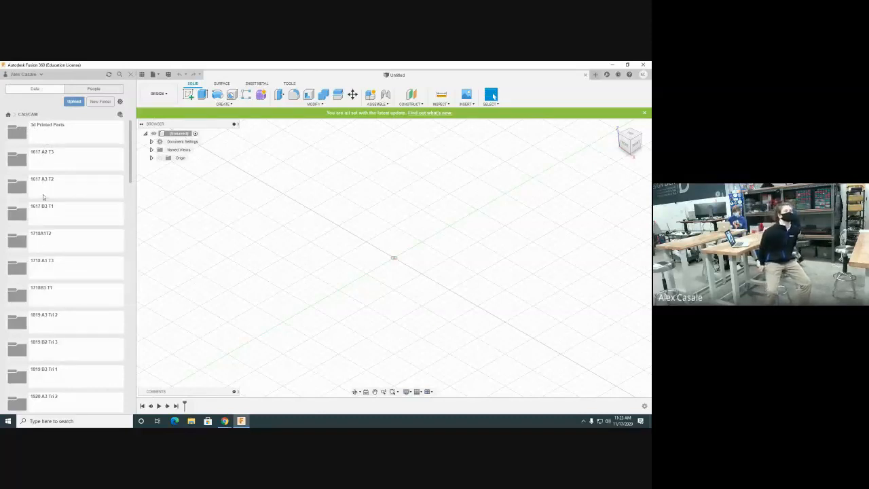
mouse_move(104, 127)
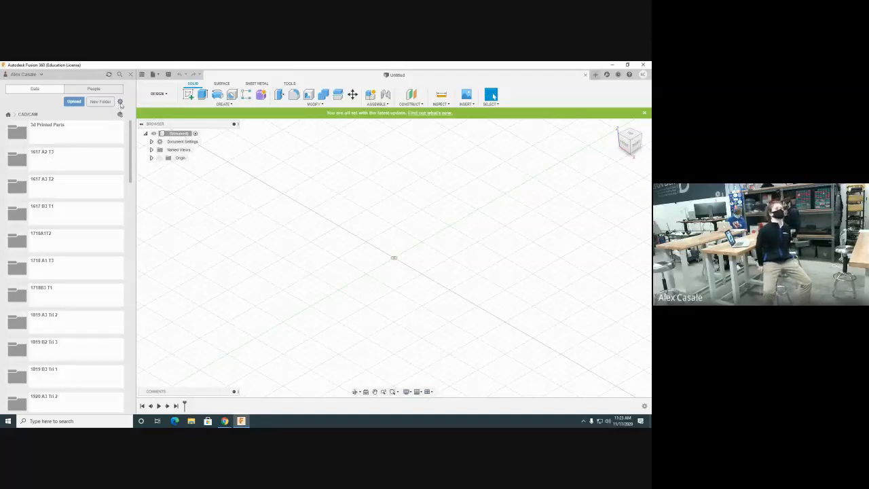
Open the 2021 B2 Tri 2 class folder
click(120, 101)
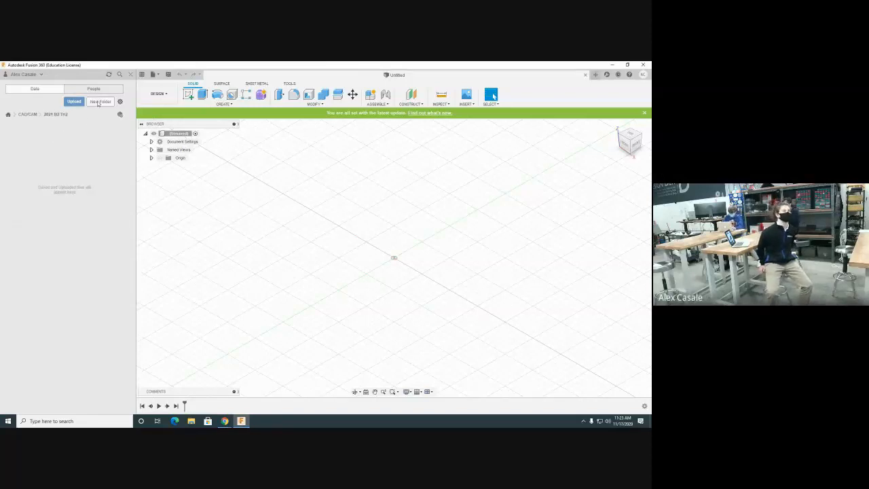
click(99, 102)
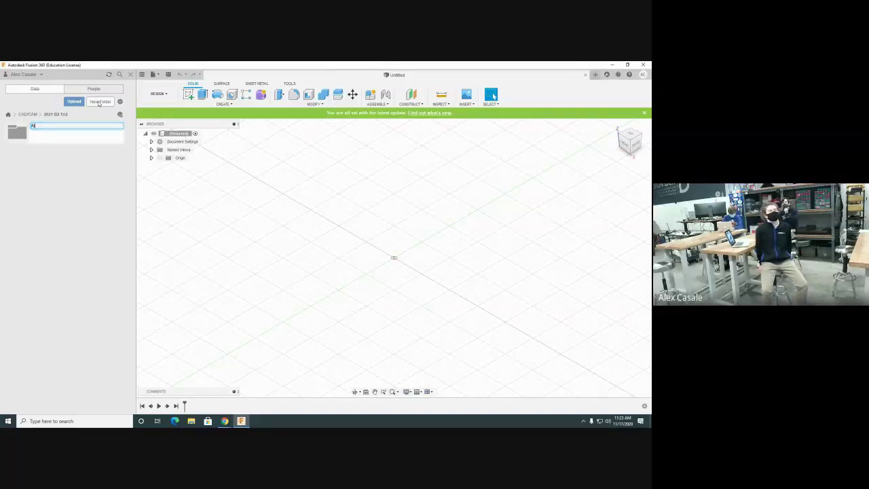
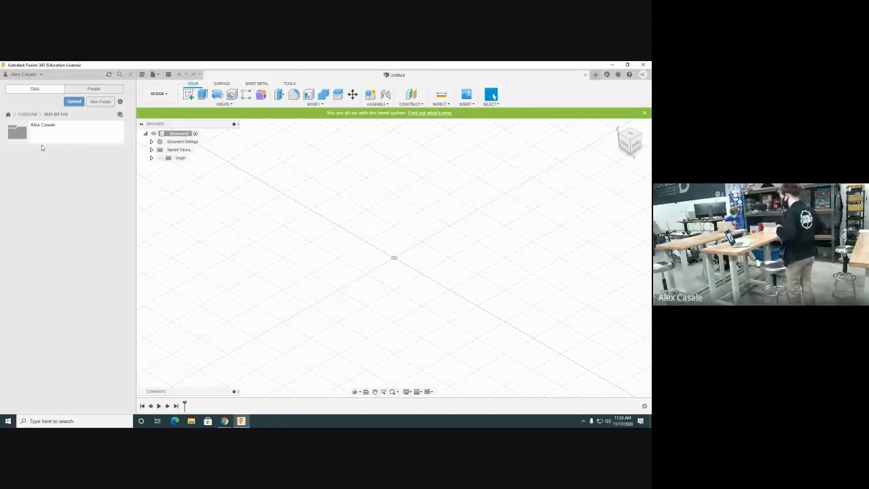
mouse_move(63, 144)
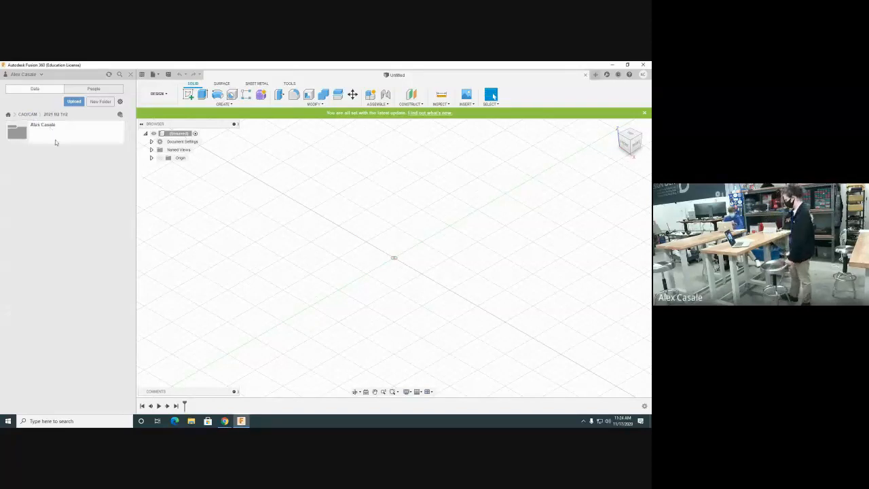
mouse_move(46, 158)
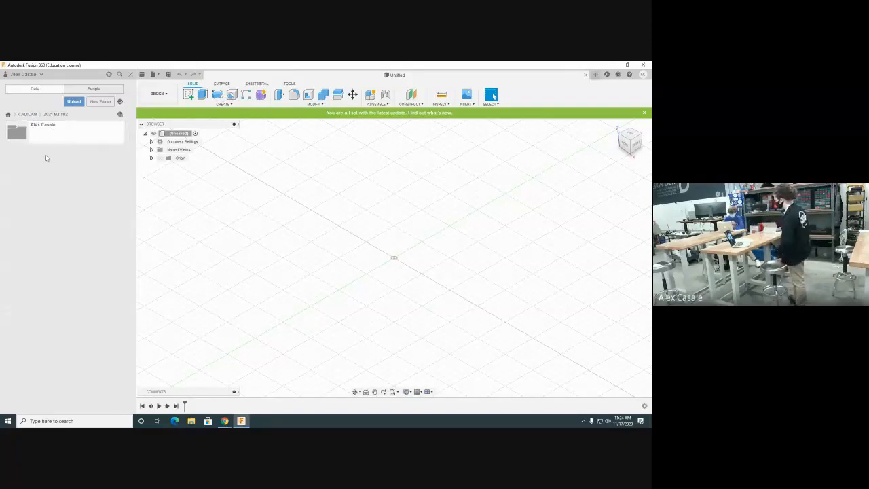
mouse_move(66, 213)
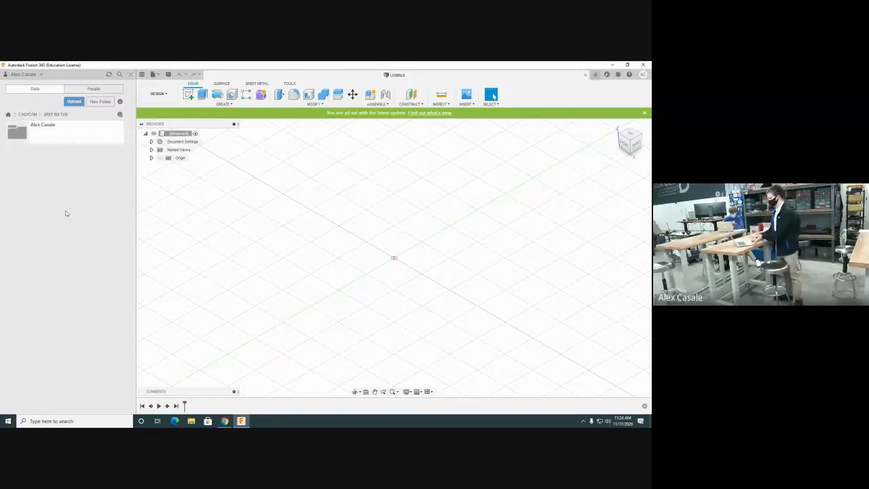